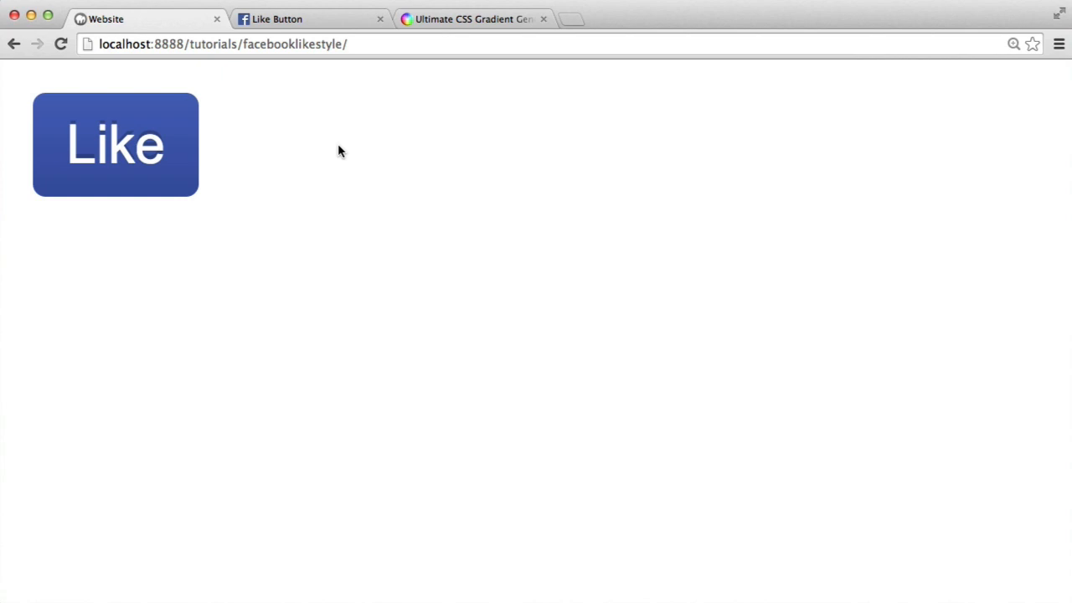
mouse_move(43, 142)
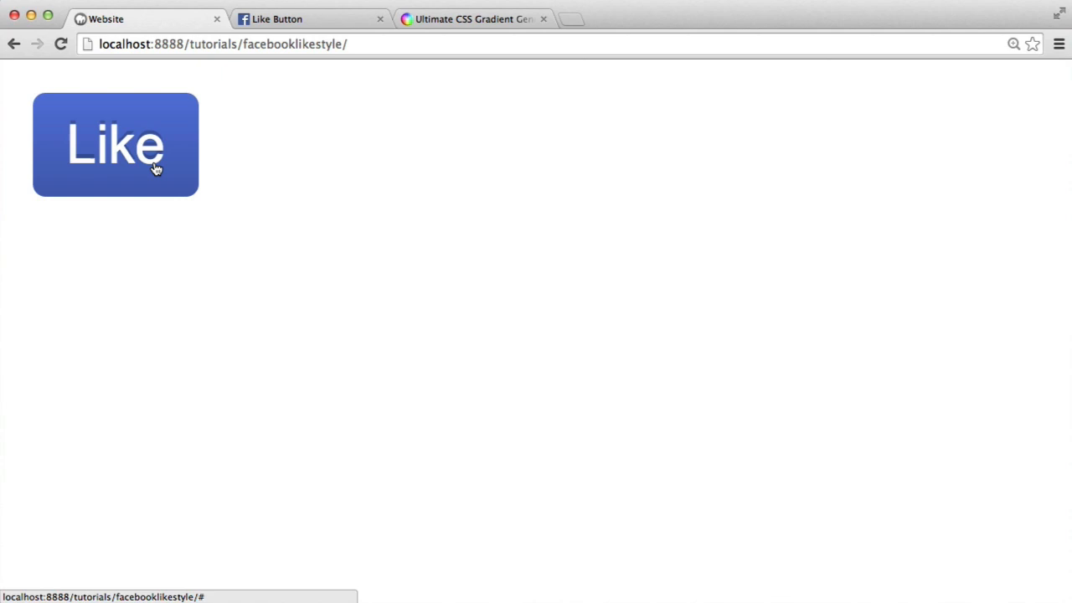
mouse_move(496, 154)
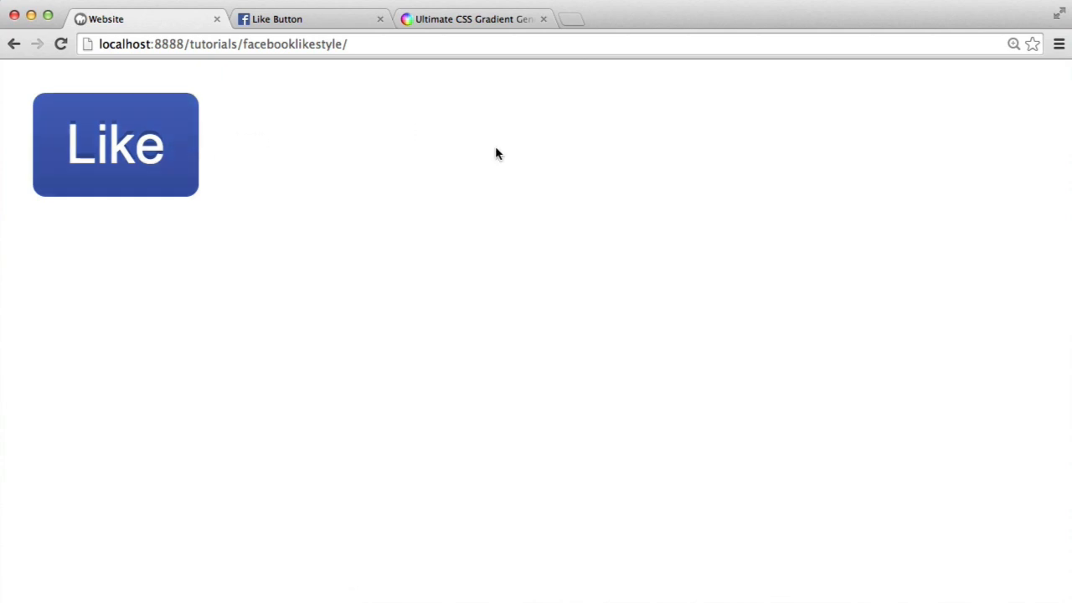
mouse_move(201, 114)
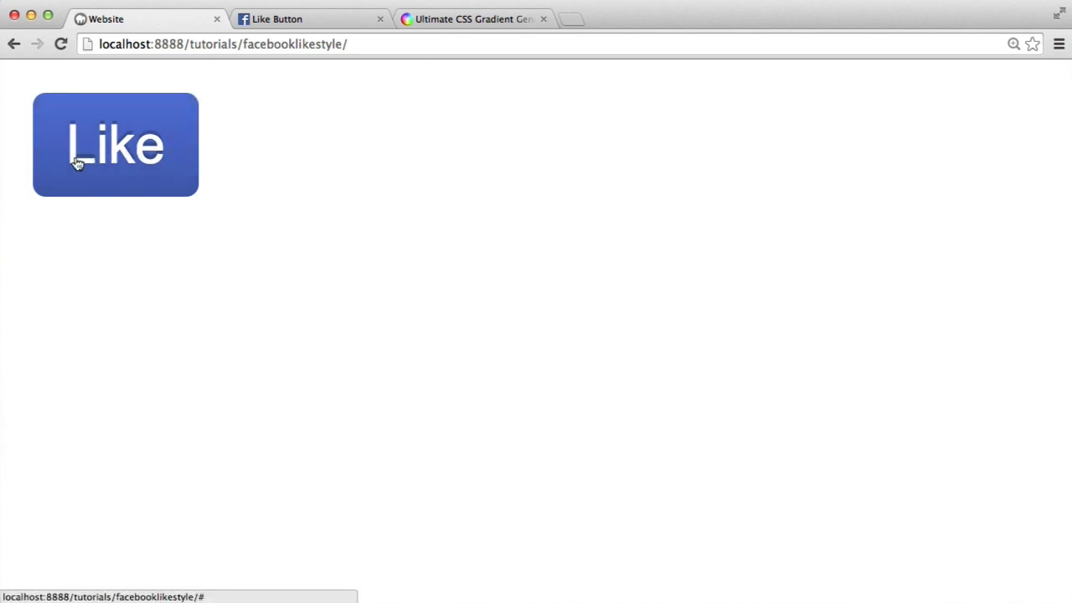
mouse_move(363, 171)
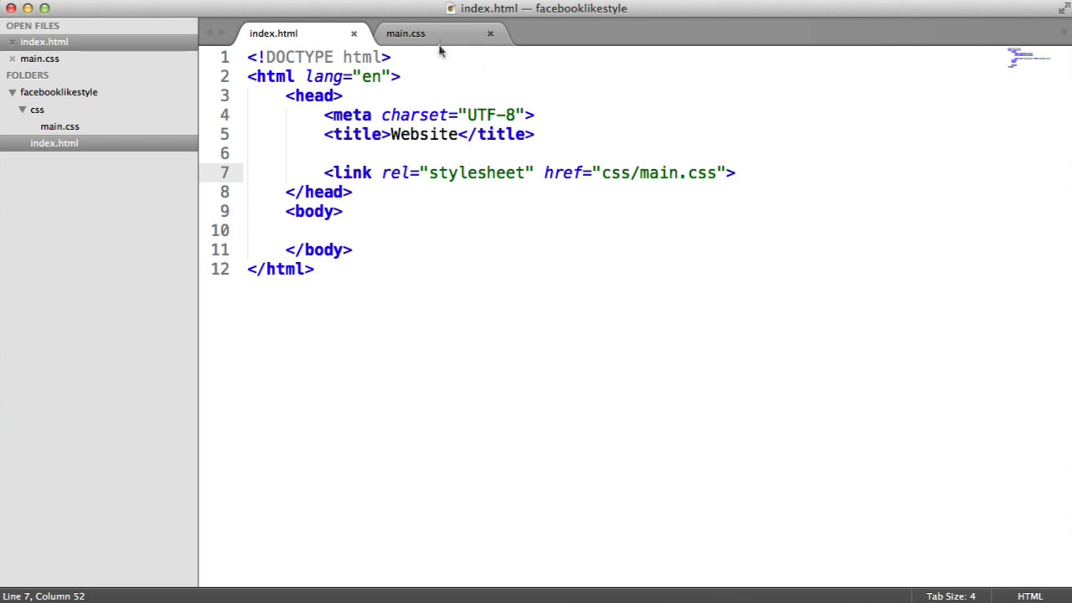
Add an <a href="#" class="like-button">Like</a> link inside the body of index.html
click(335, 231)
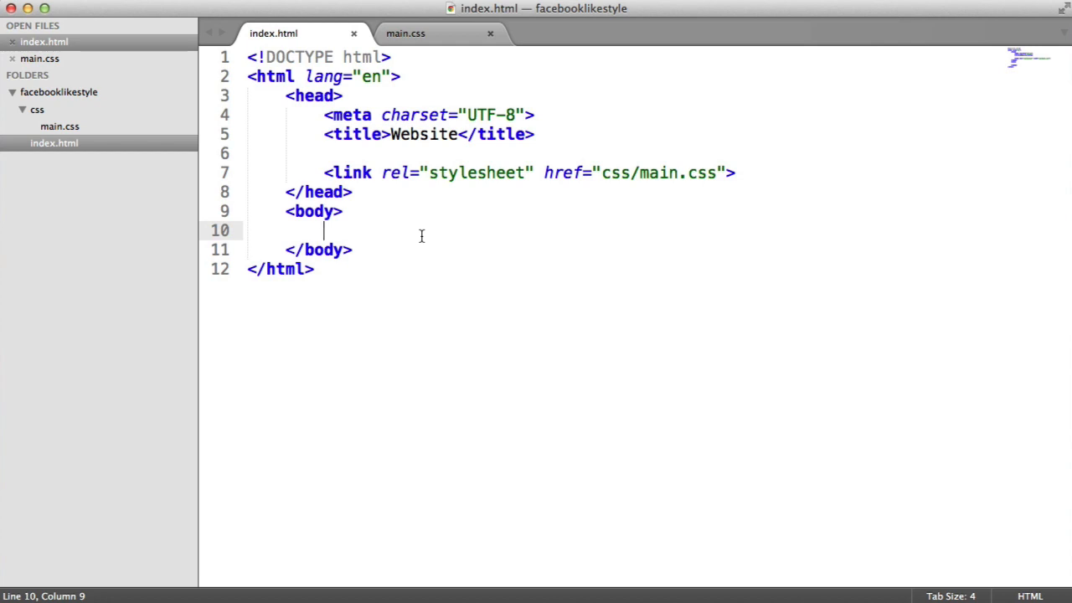
text(a href=""></a>)
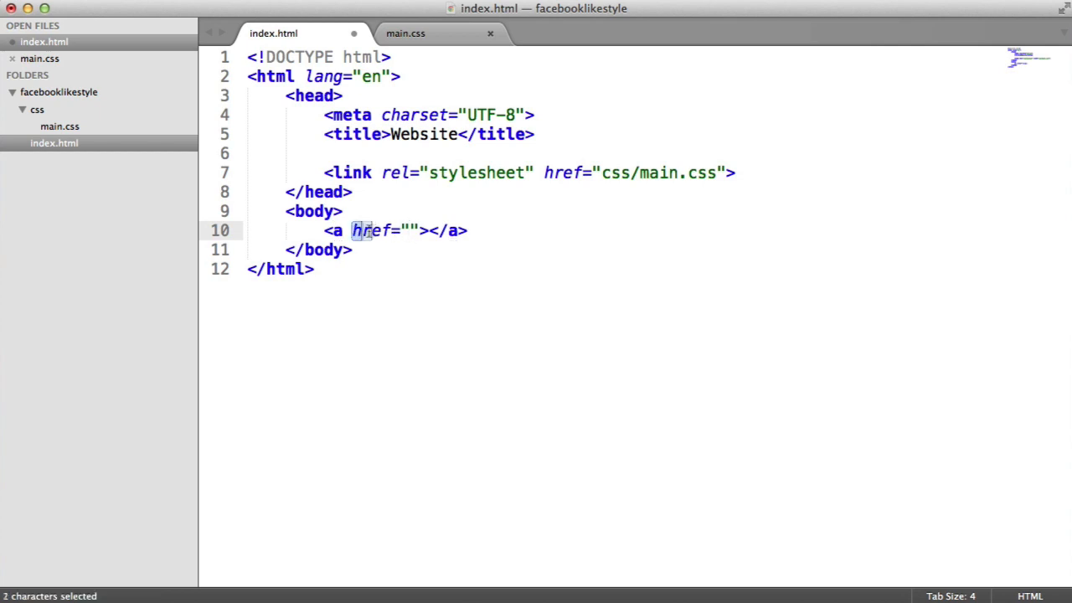
text(#)
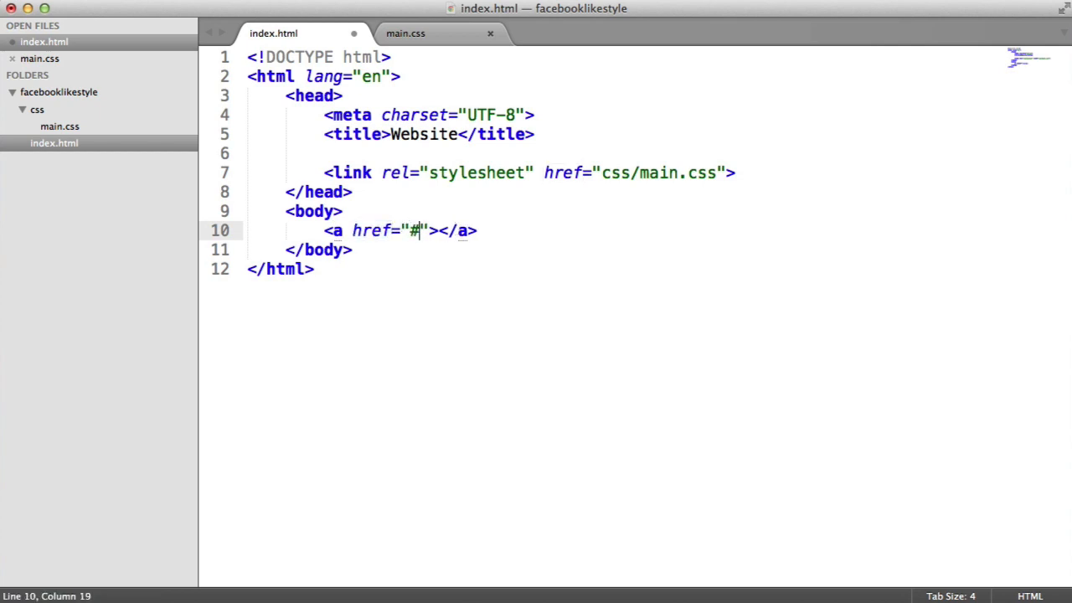
key(right)
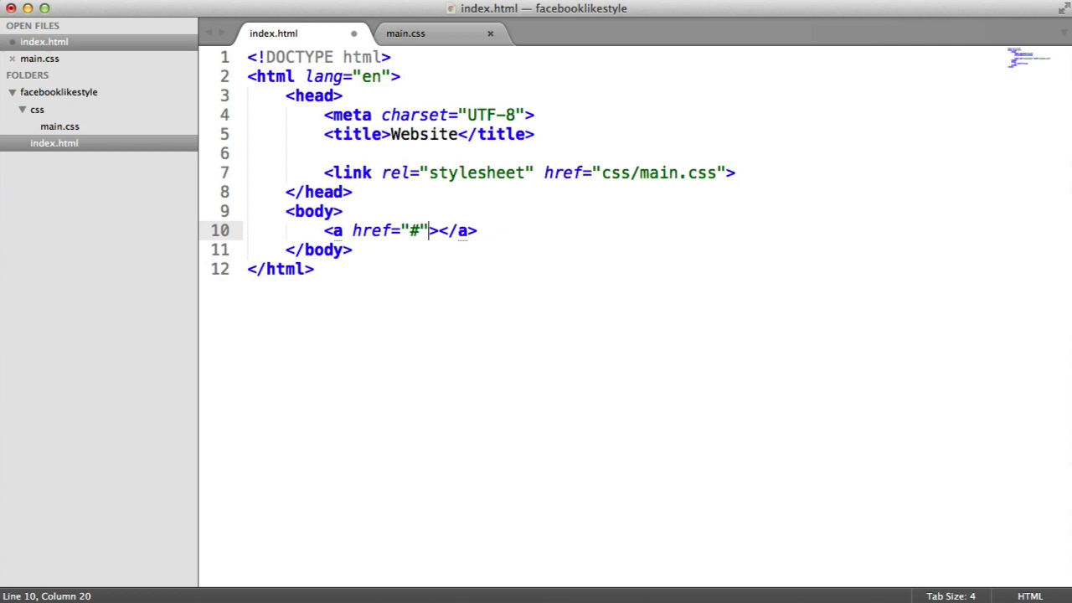
text(class=")
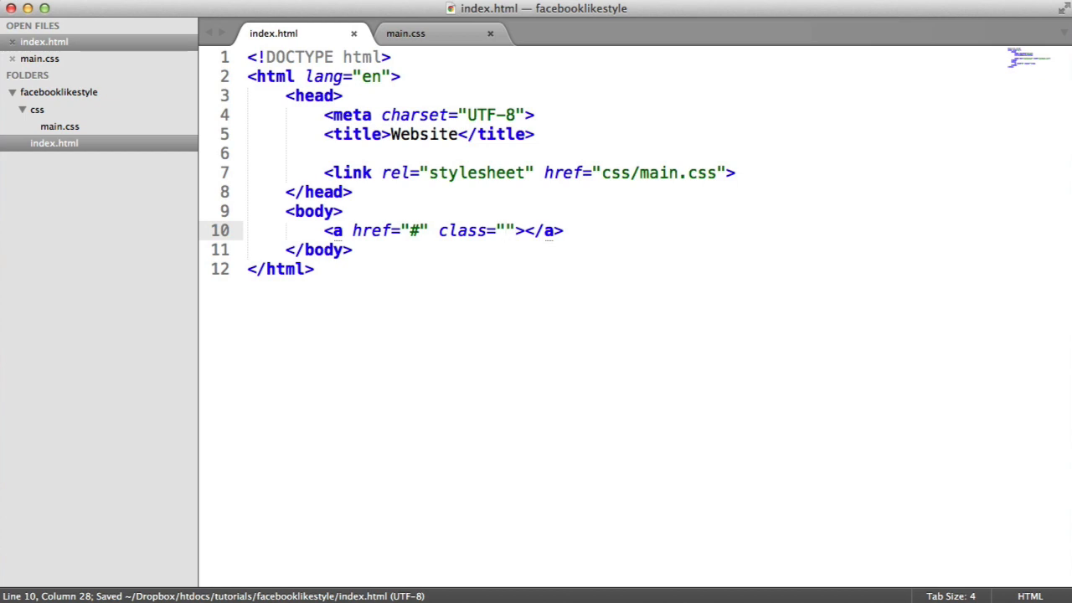
text(like-bu)
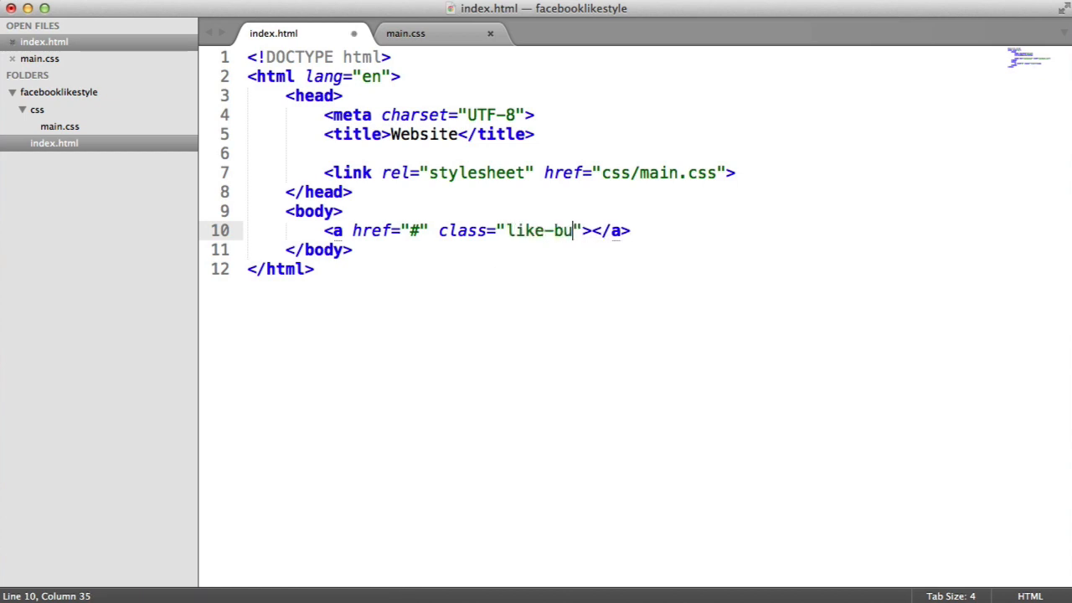
text(tton)
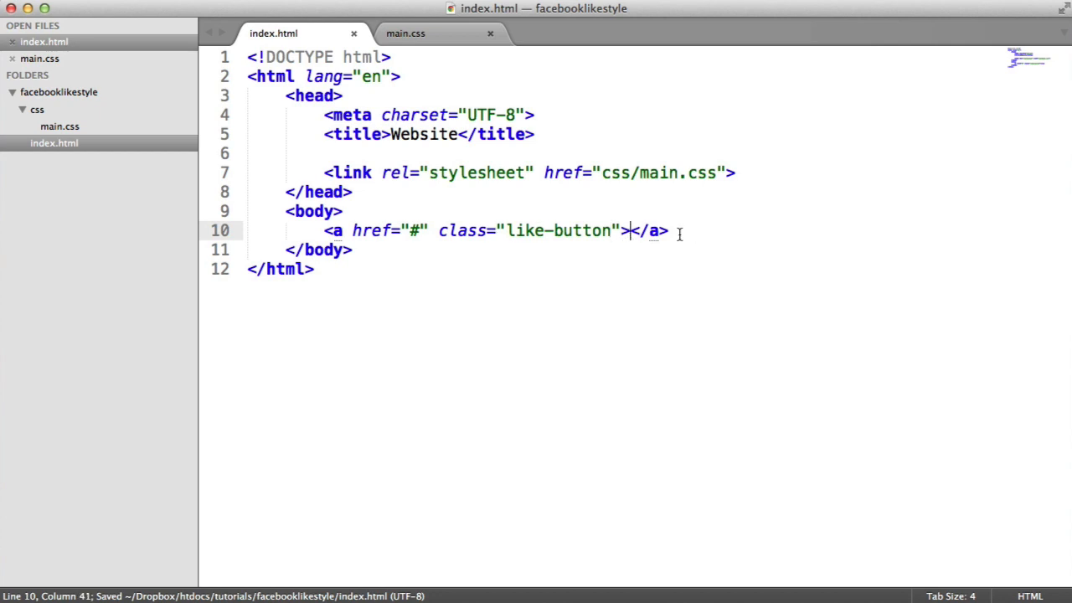
text(Like)
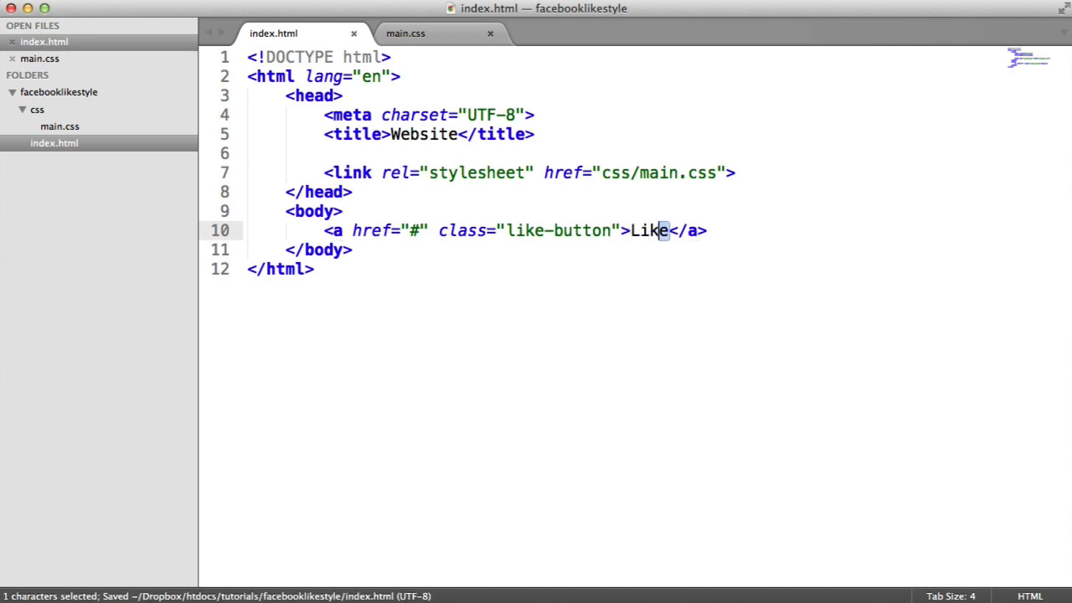
Check the Like link text and save index.html
double_click(650, 231)
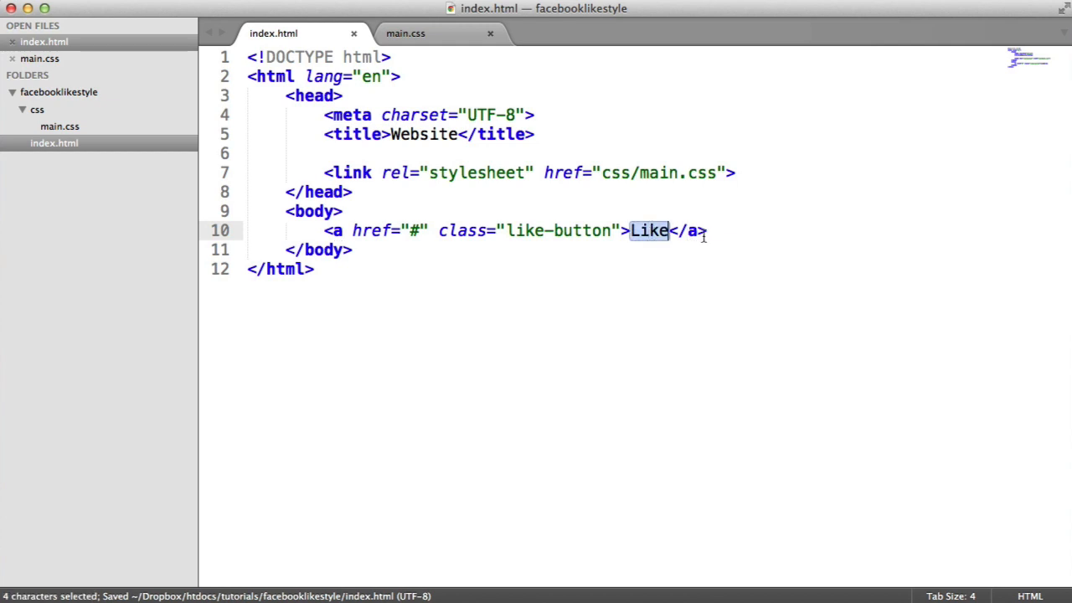
click(687, 231)
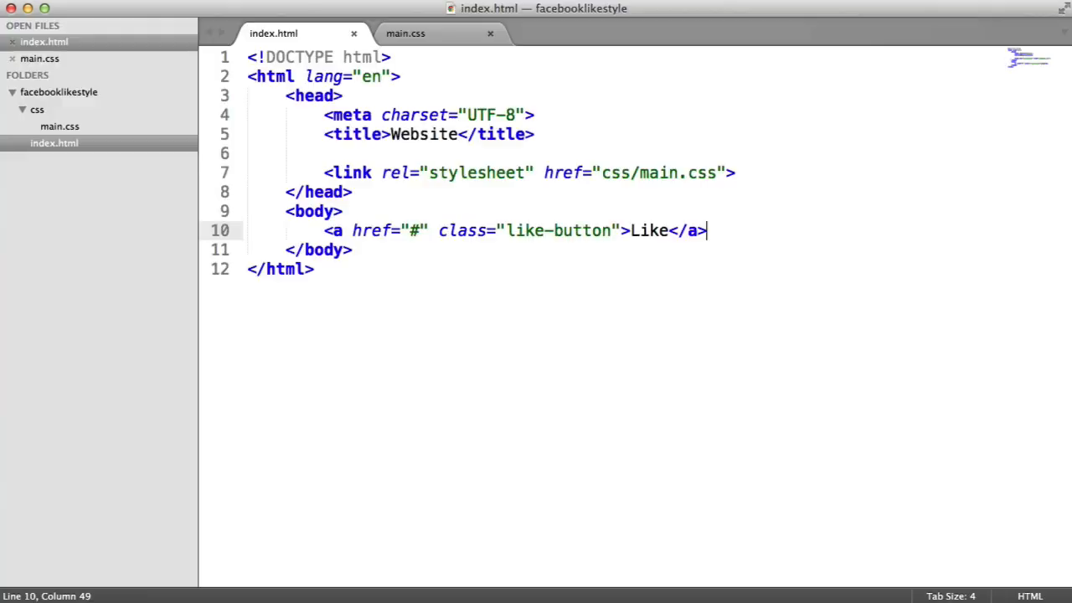
double_click(650, 231)
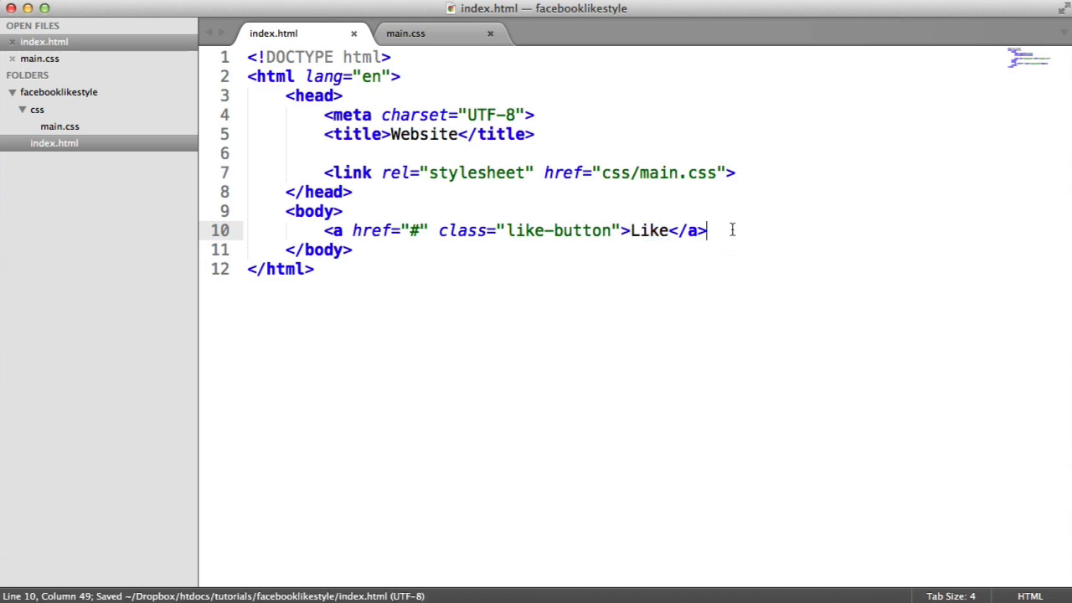
mouse_move(643, 231)
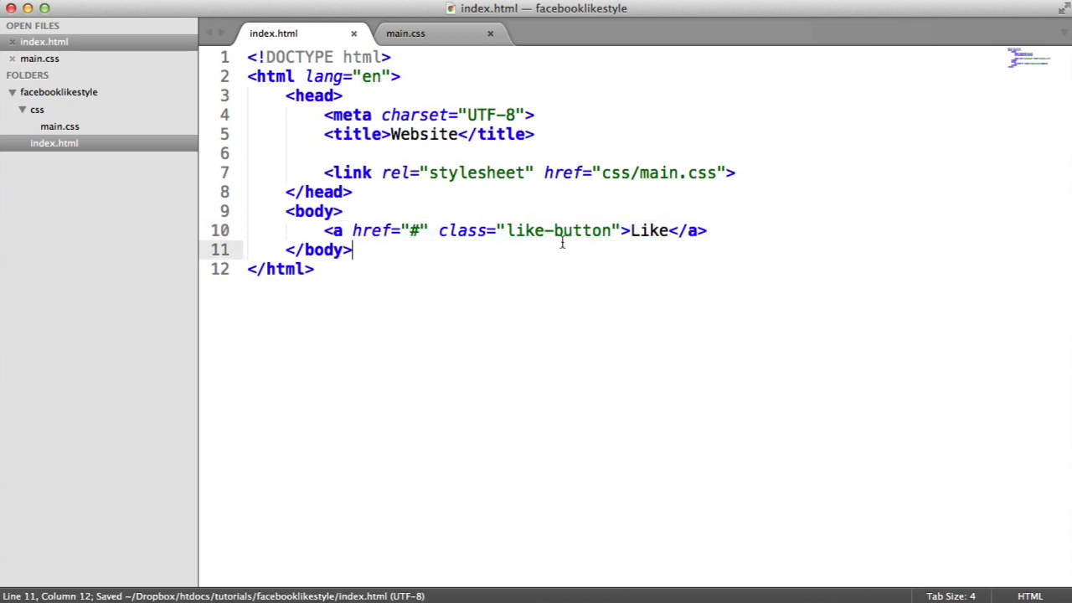
click(405, 34)
text(body {)
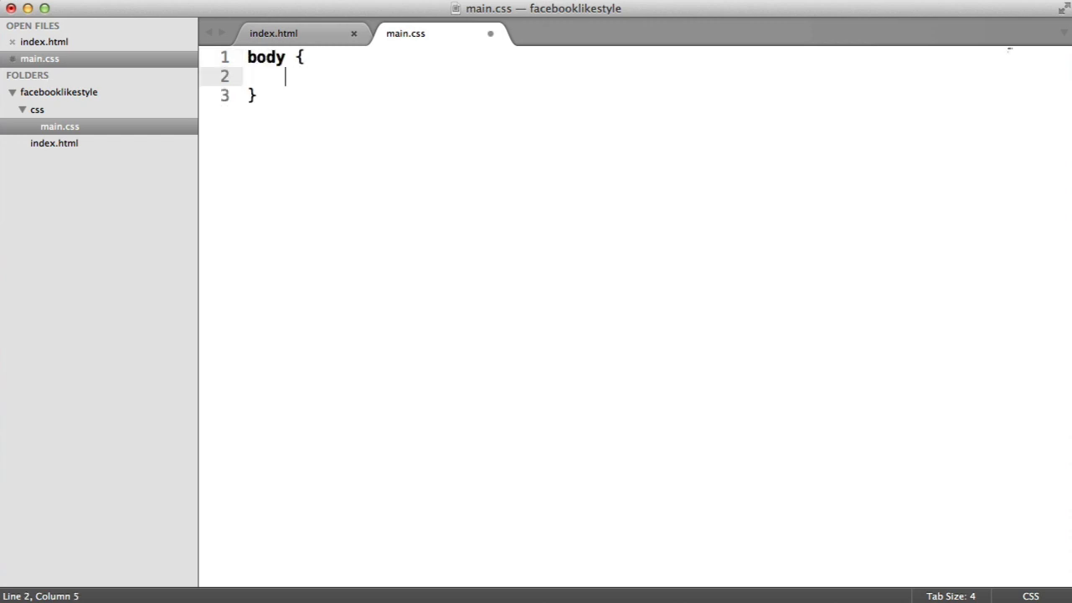
Give body font-family 'Arial' in main.css and start a .like-button rule below it
text(font-family)
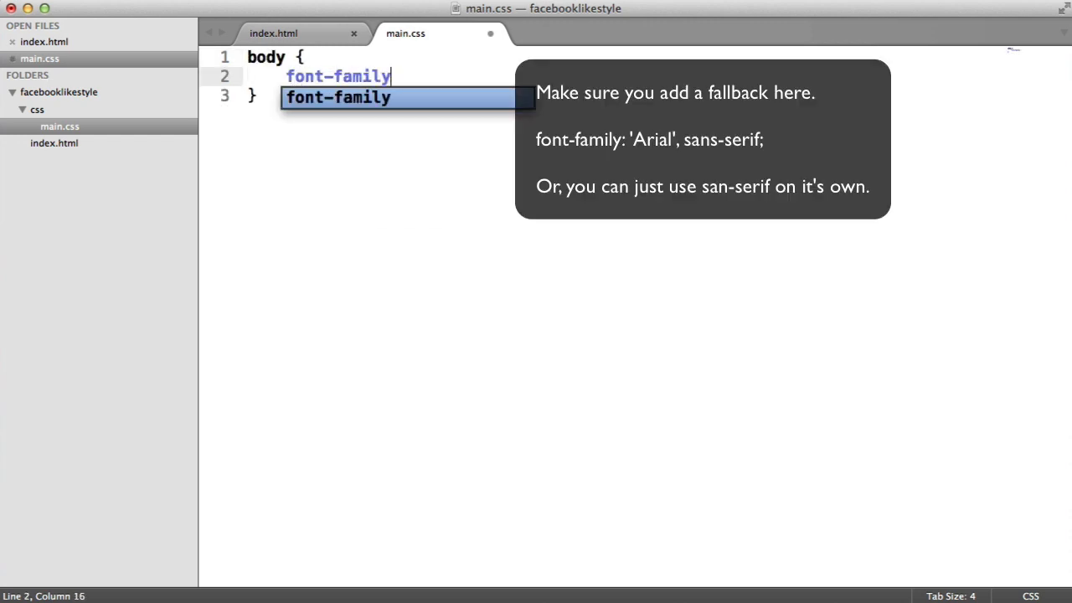
text(: 'Ari')
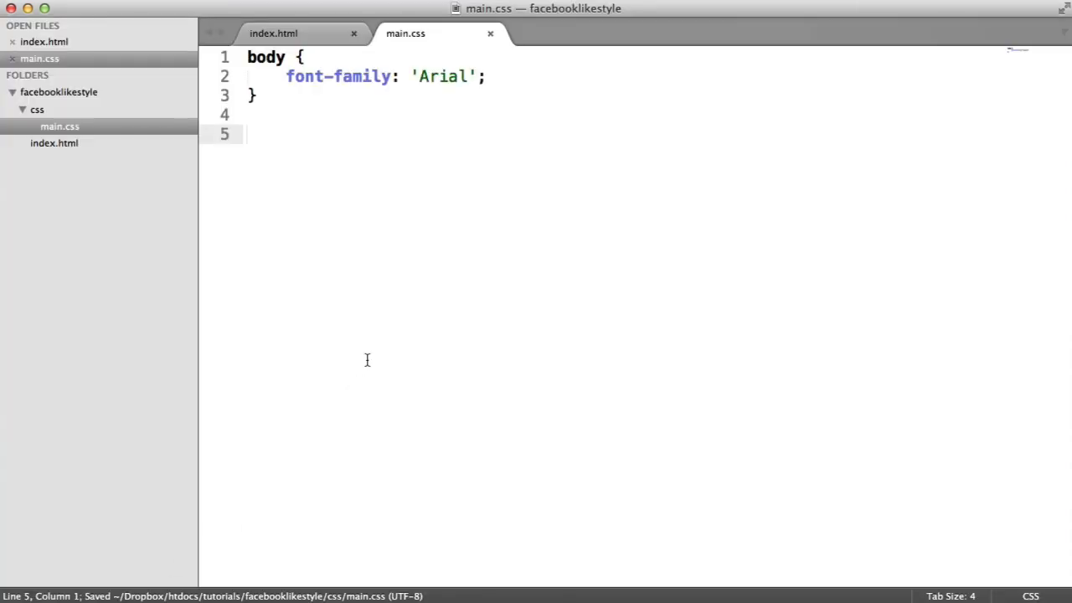
text(.like-button)
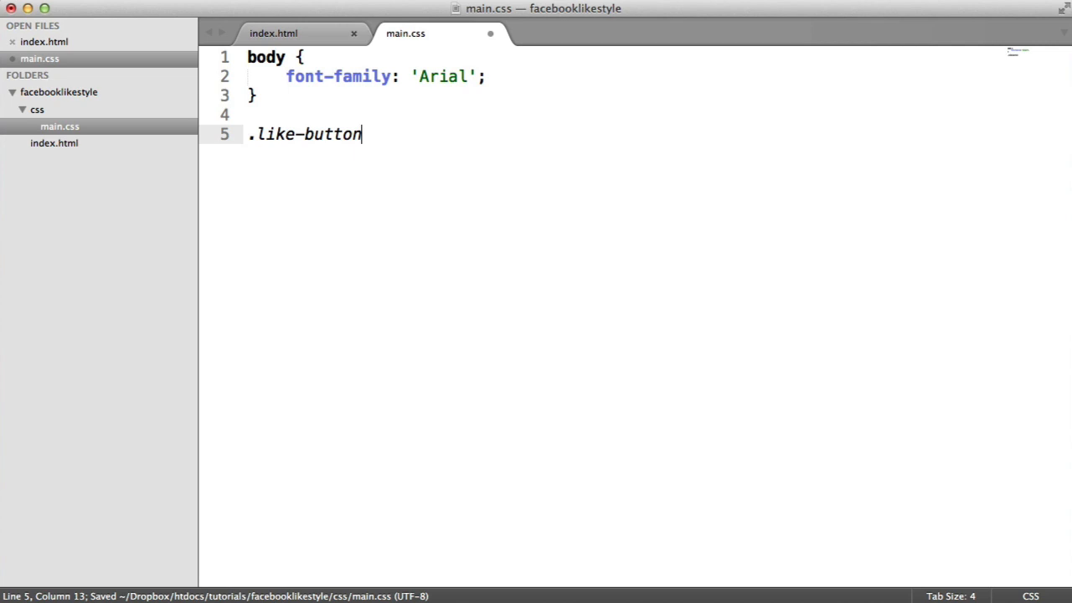
text({)
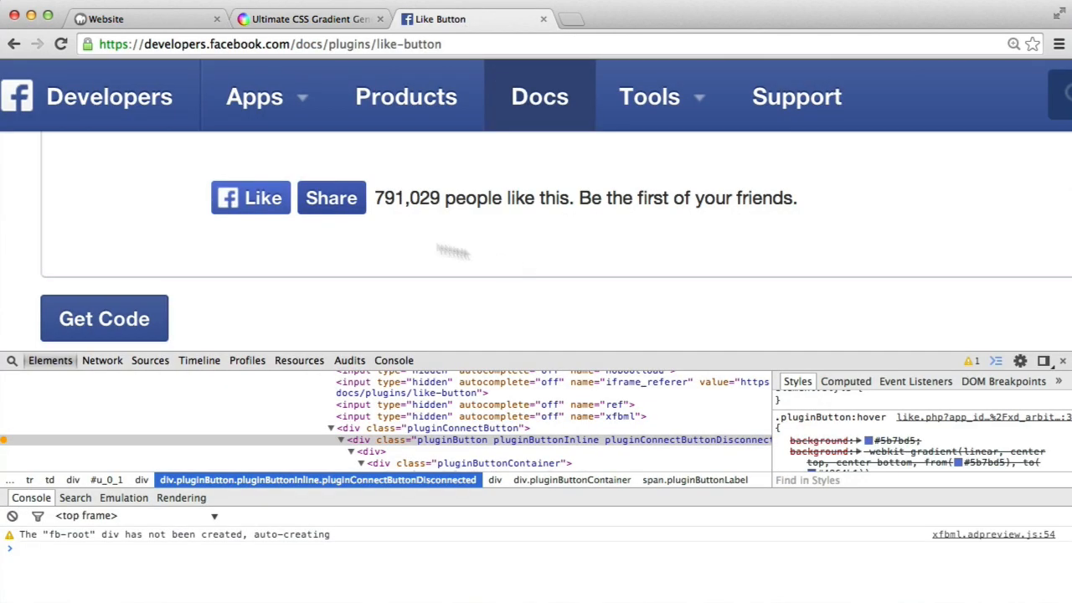
mouse_move(294, 259)
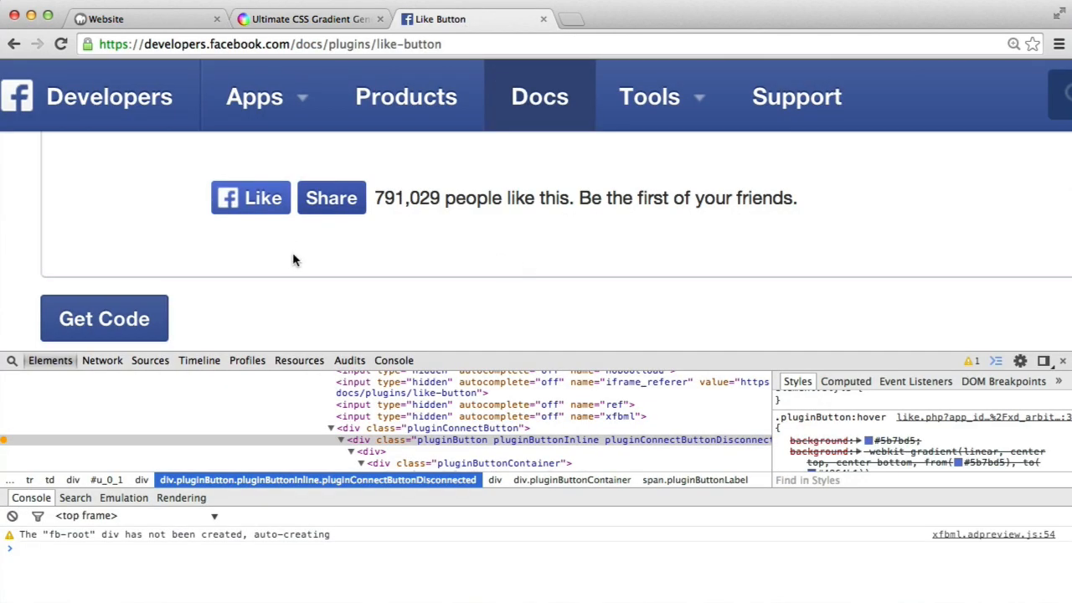
mouse_move(251, 198)
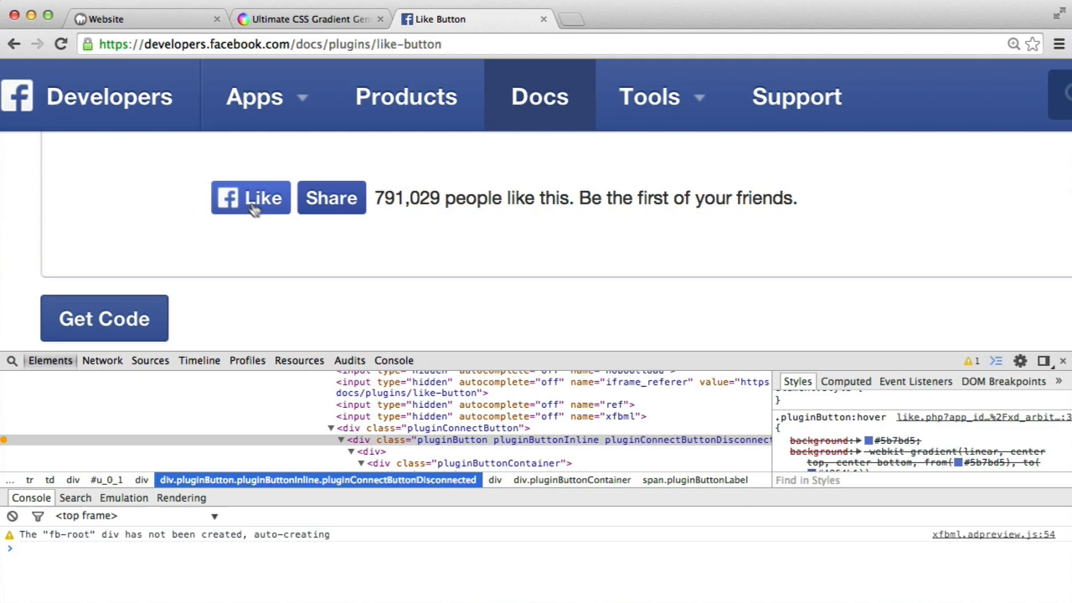
mouse_move(251, 198)
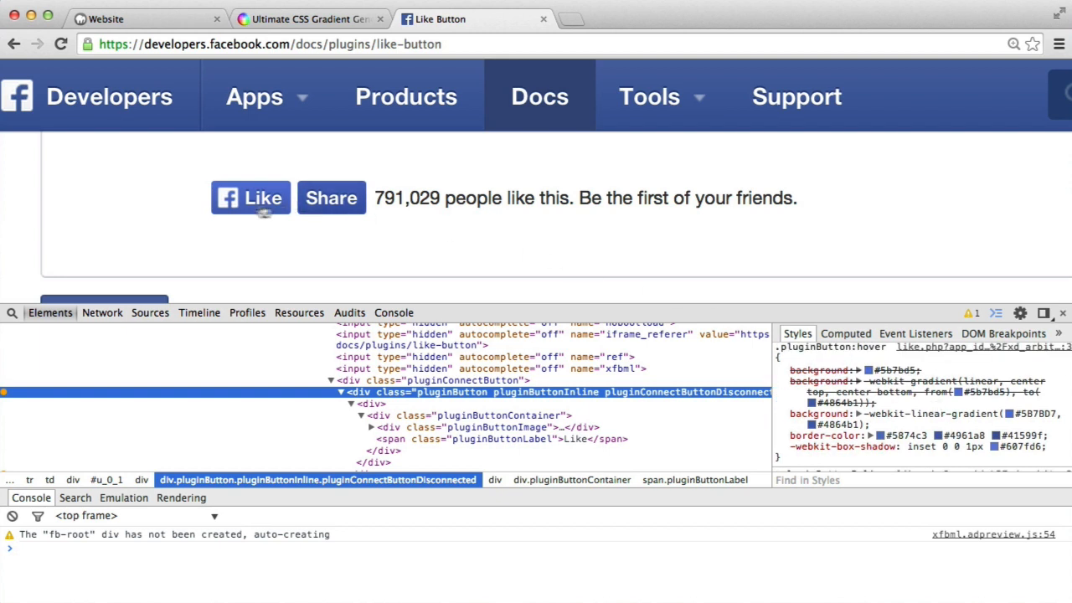
mouse_move(261, 214)
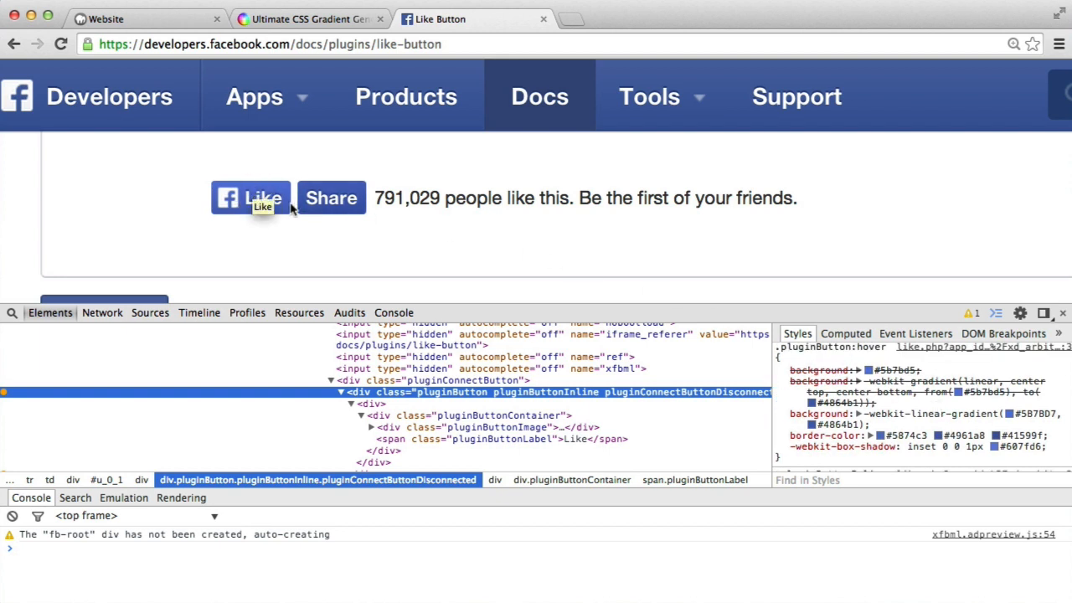
Inspect Facebook's Like button pluginButton div and pick its #4c69ba gradient start colour
right_click(265, 197)
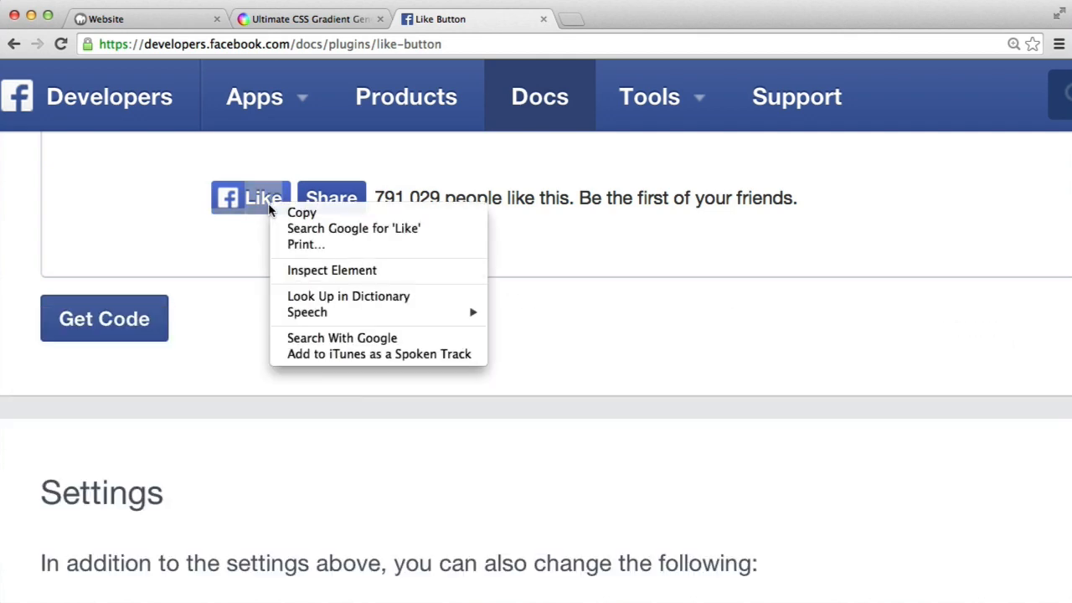
click(331, 269)
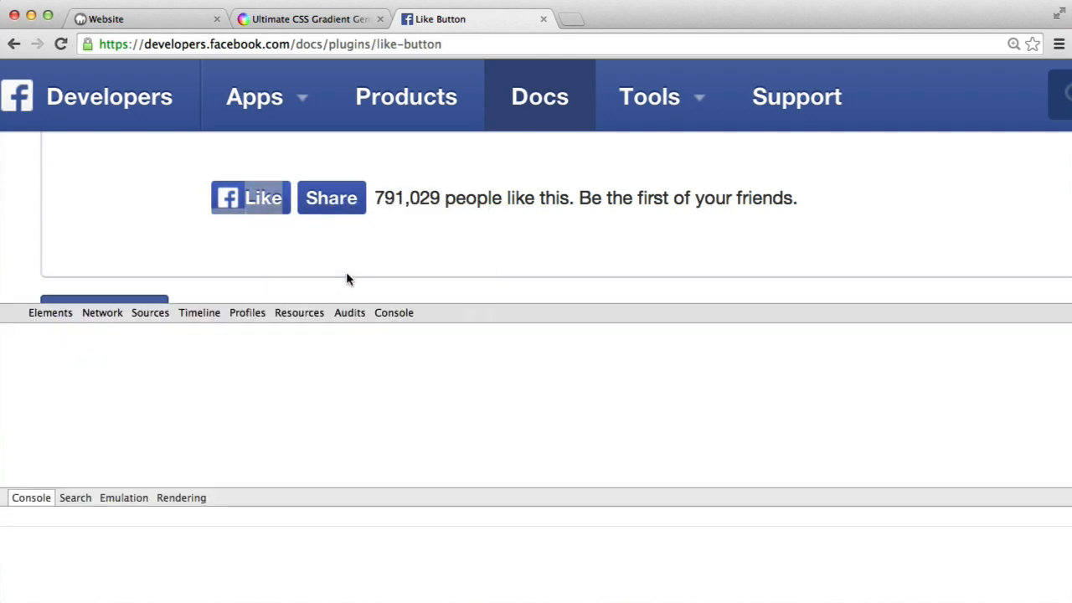
click(263, 198)
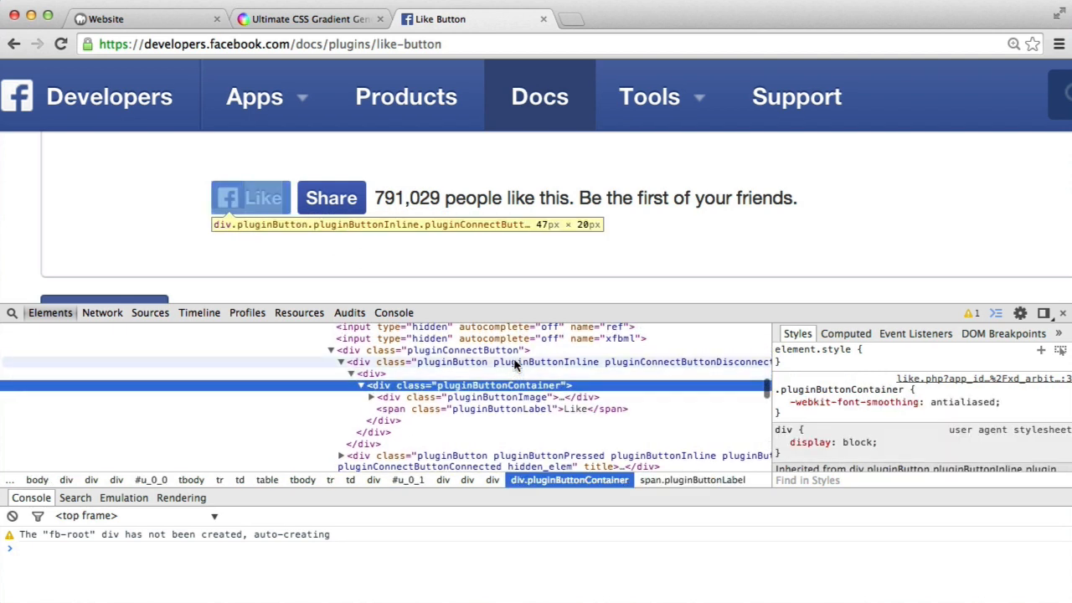
click(543, 362)
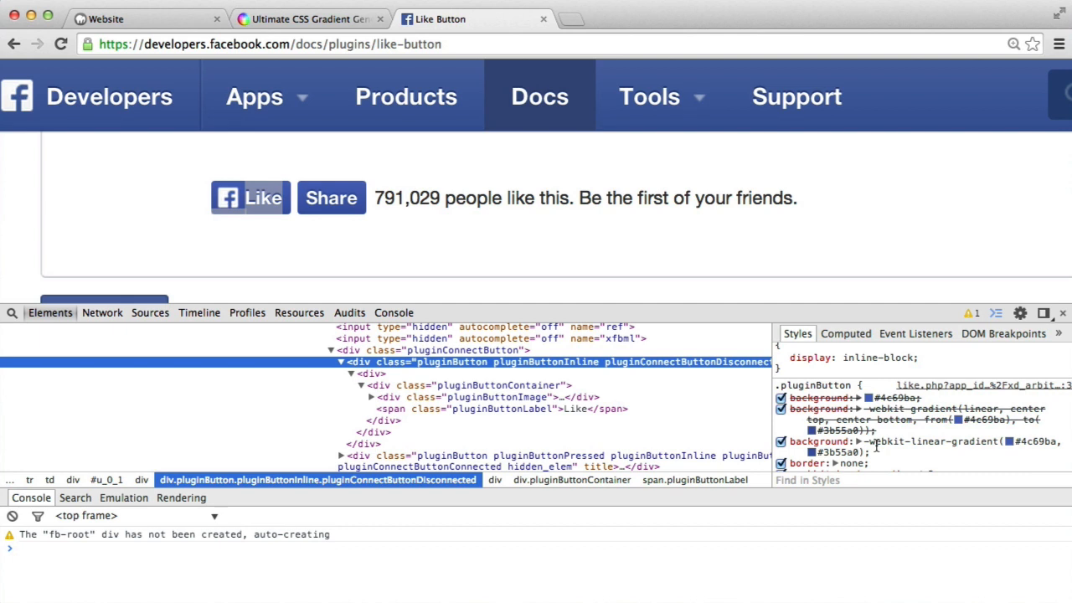
mouse_move(1037, 436)
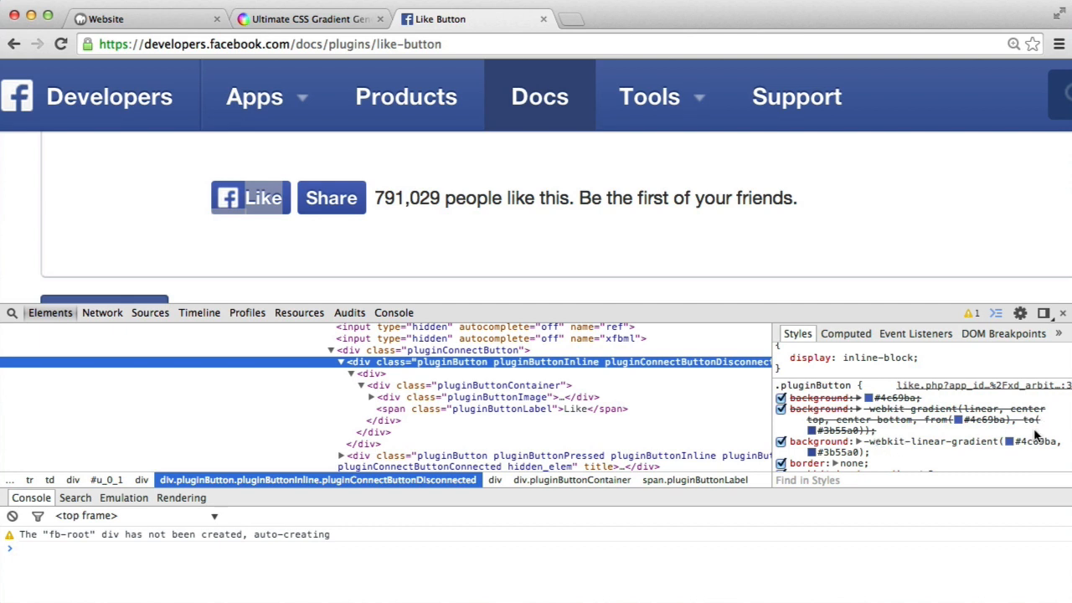
mouse_move(875, 439)
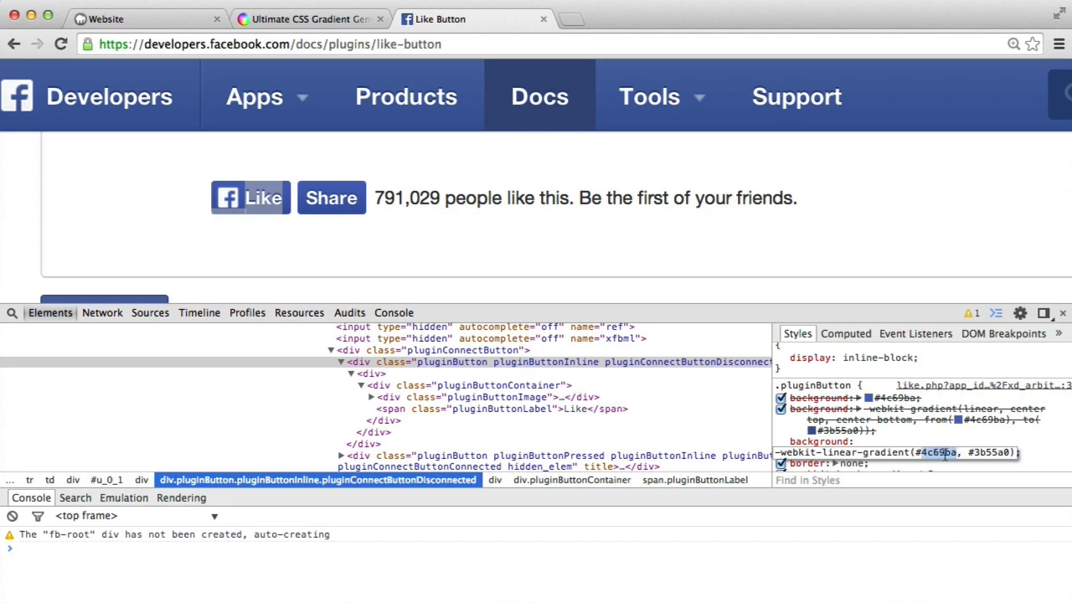
click(308, 18)
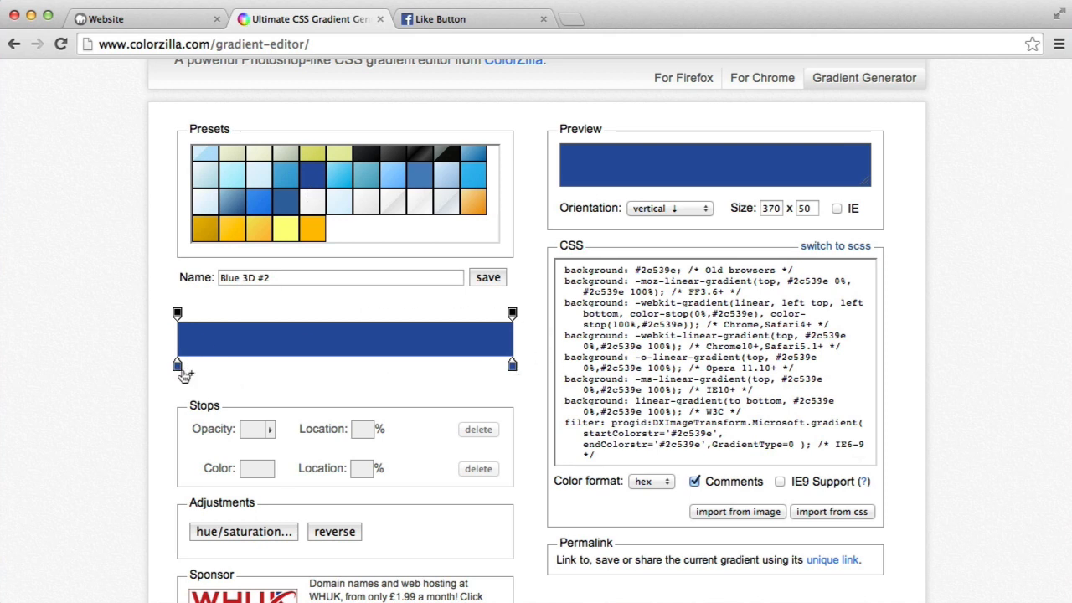
Set ColorZilla gradient stops to #4c69ba and #3b55a0 and copy the generated CSS
click(258, 469)
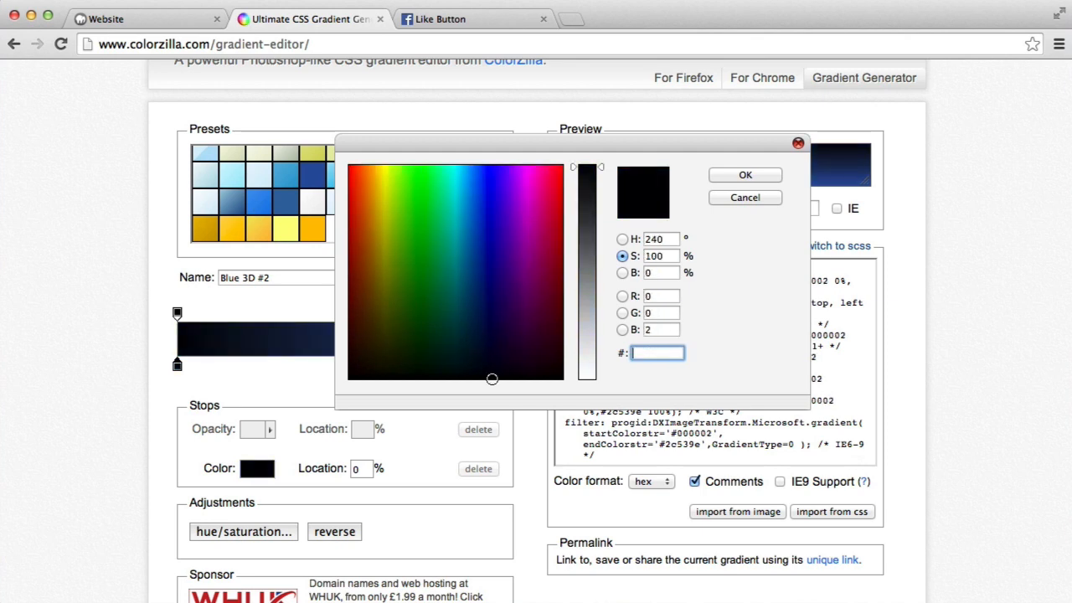
click(744, 174)
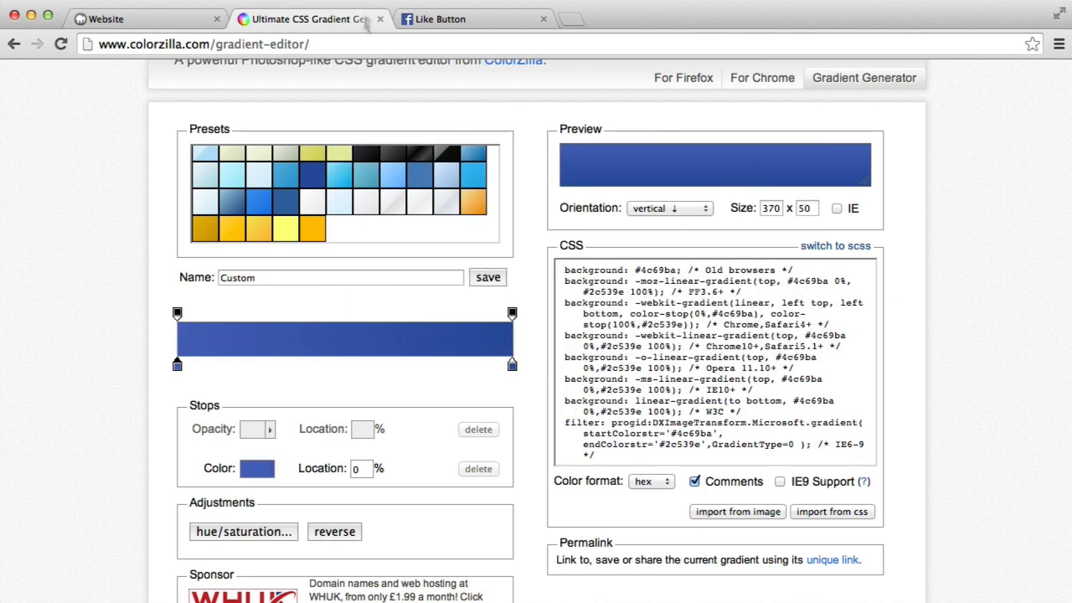
click(439, 19)
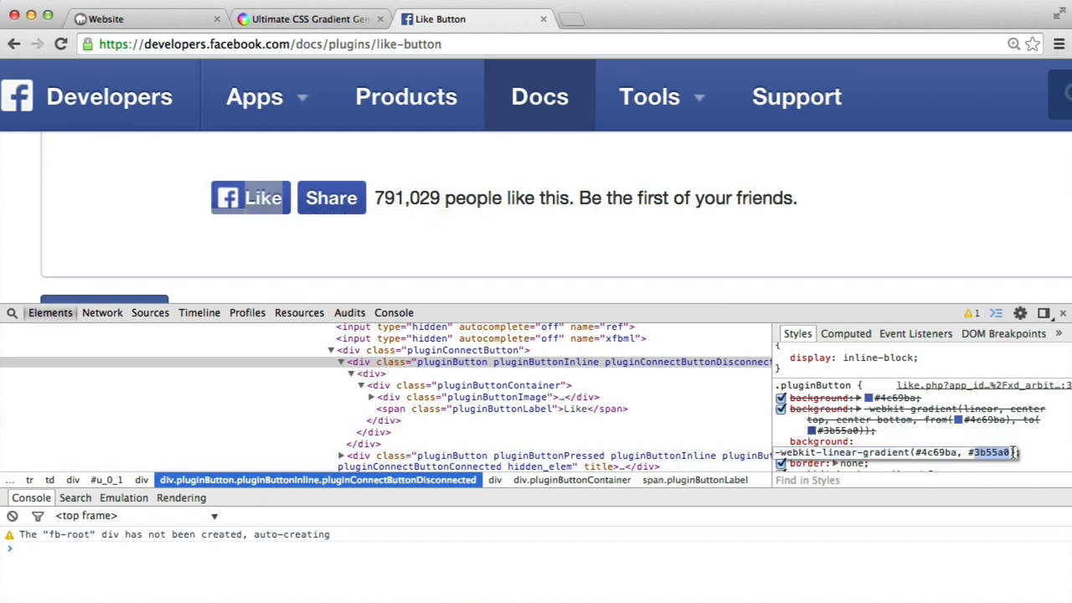
click(308, 19)
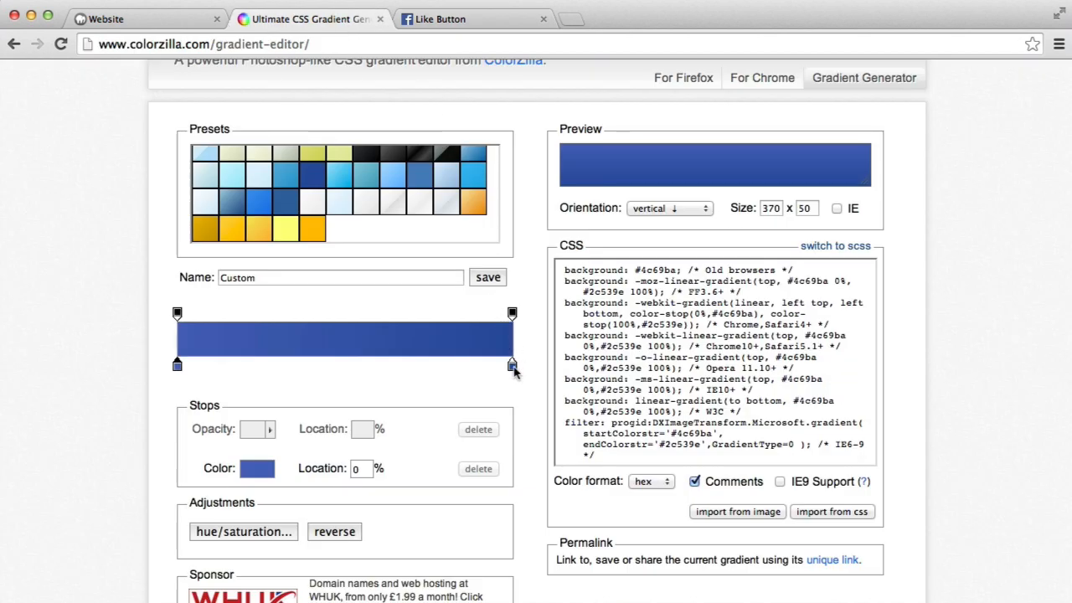
click(258, 470)
text(3b55a0)
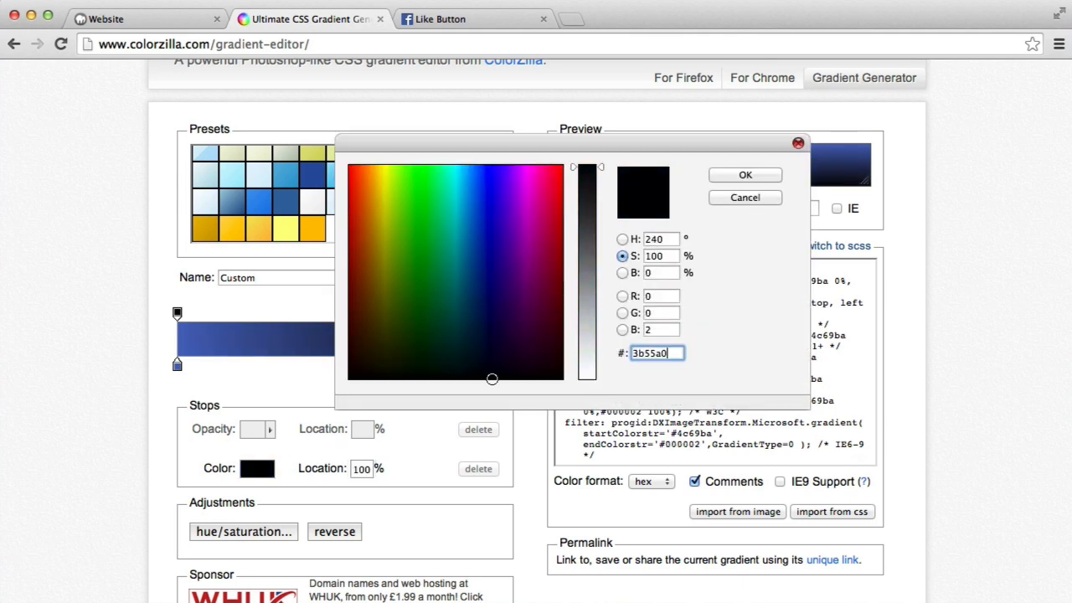
click(744, 175)
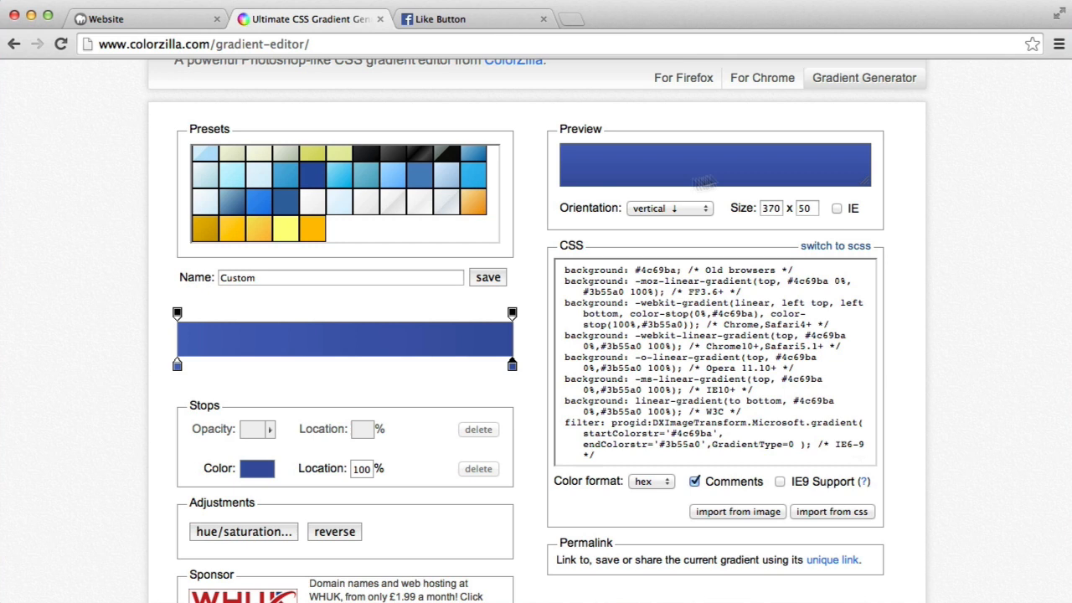
mouse_move(674, 219)
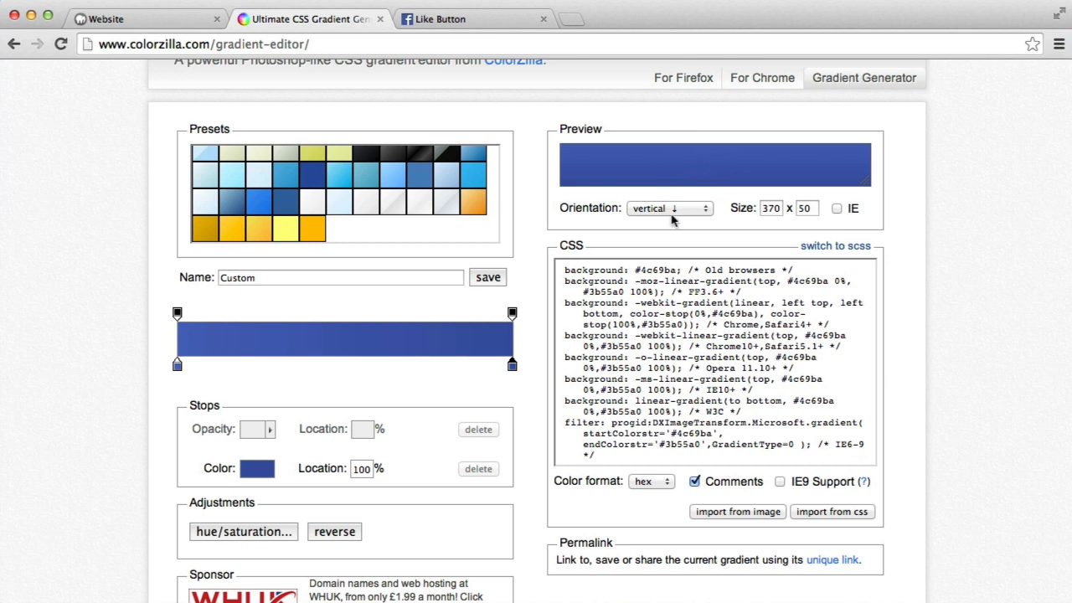
mouse_move(839, 459)
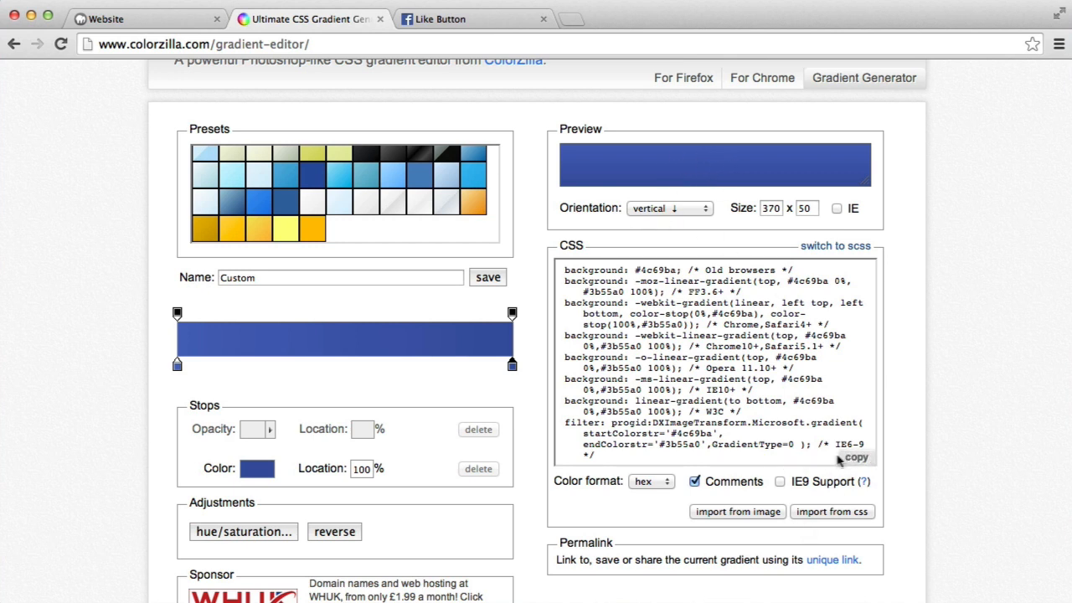
click(856, 456)
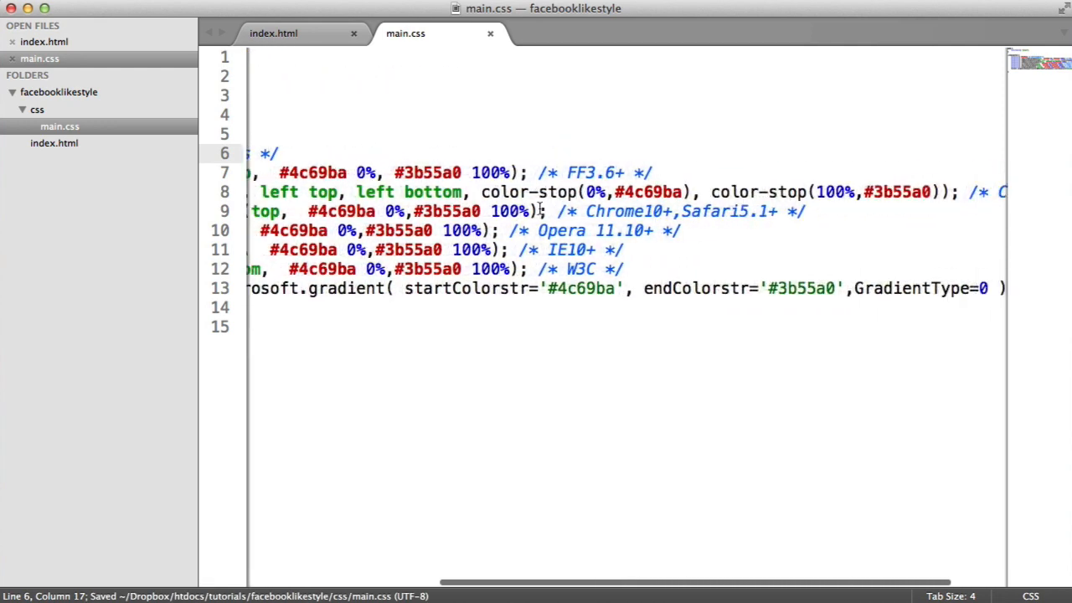
Paste the gradient CSS into .like-button and add display:inline-block; above it
scroll(left, 3)
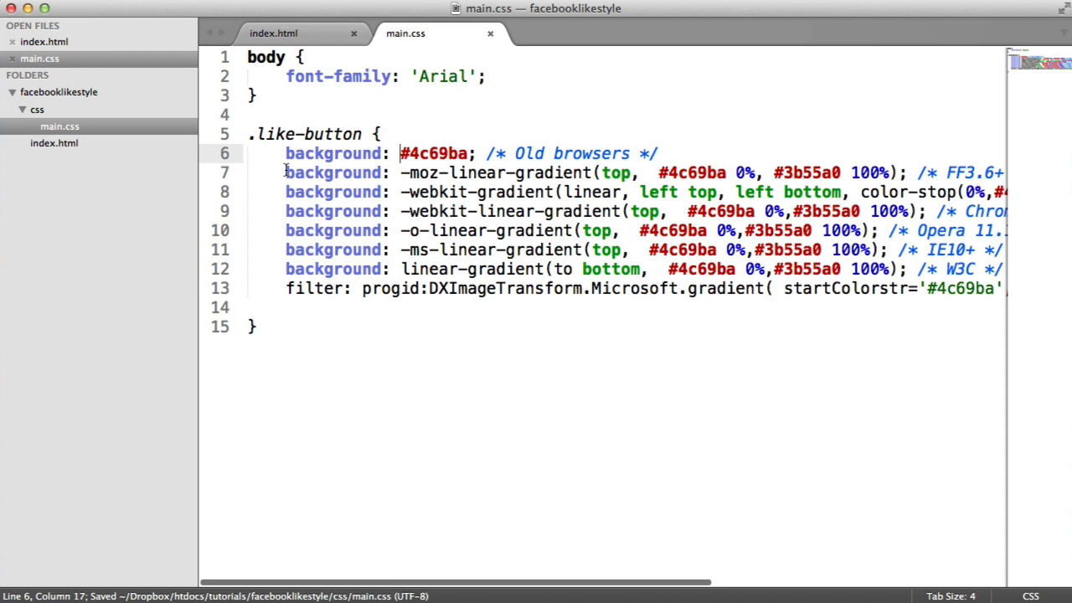
click(461, 268)
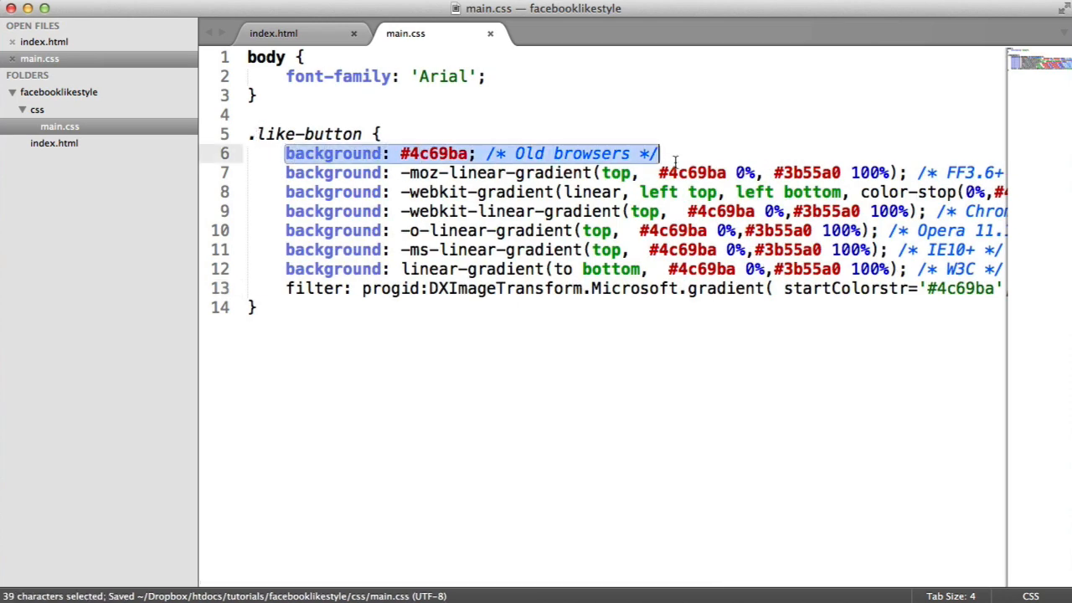
click(452, 154)
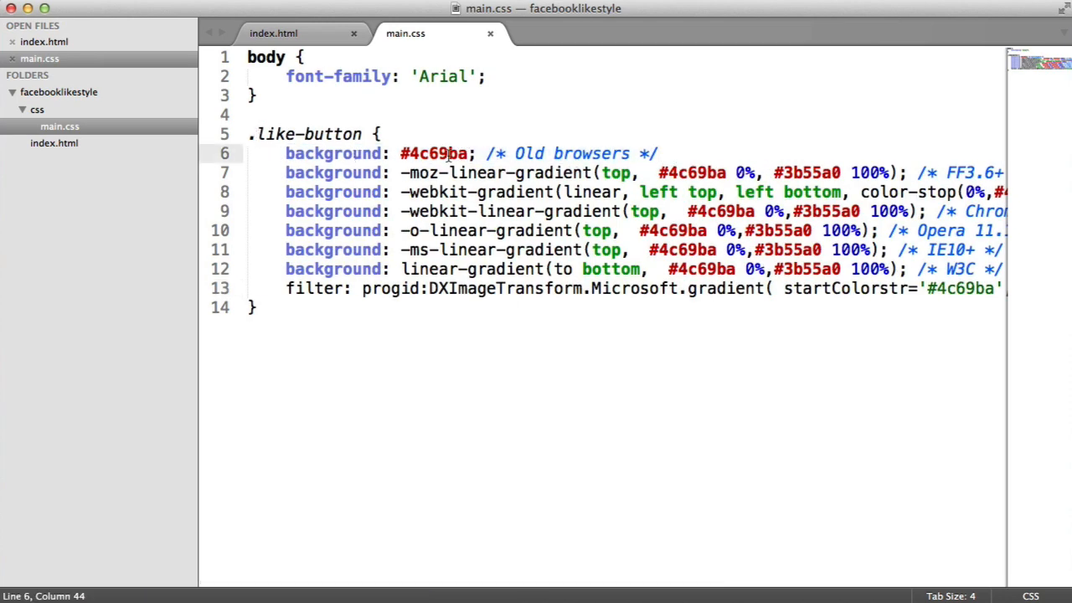
double_click(434, 155)
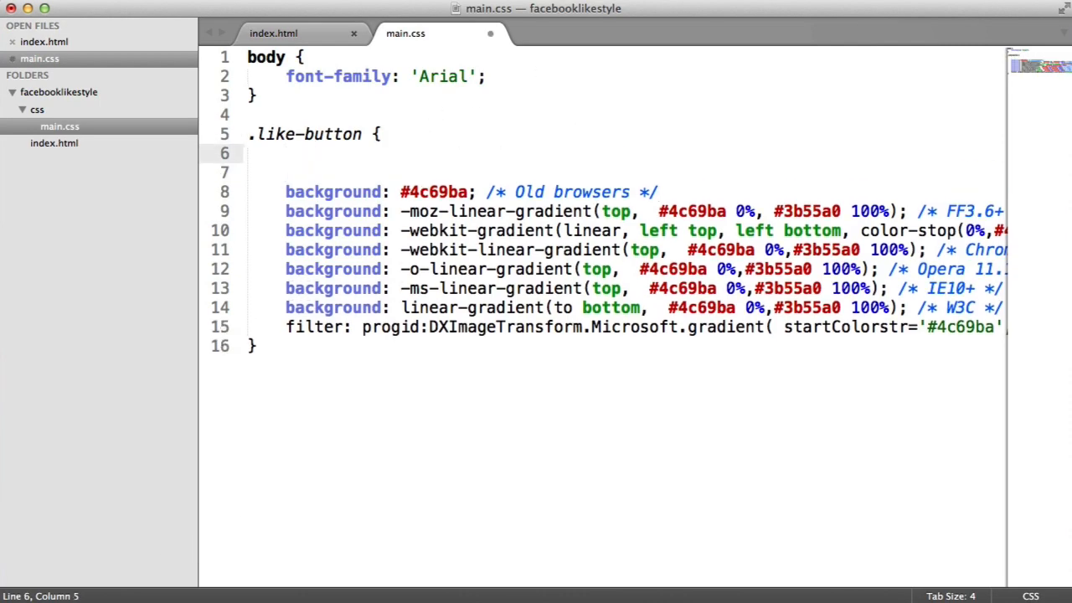
text(display)
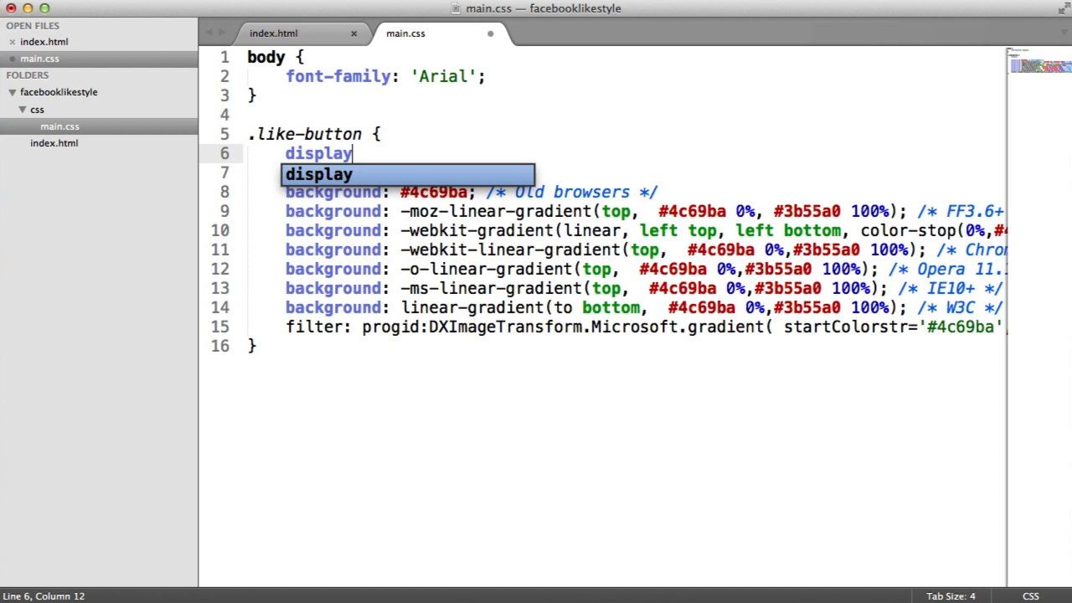
text(:inline;)
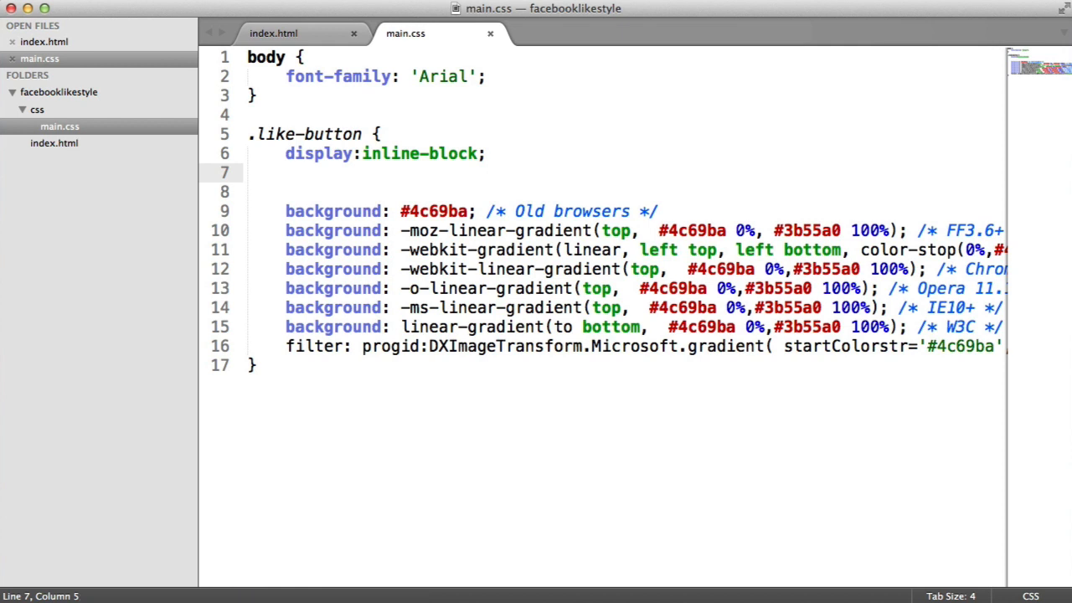
Add color:#fff and padding:5px 8px to the .like-button rule
text(color:#fff;)
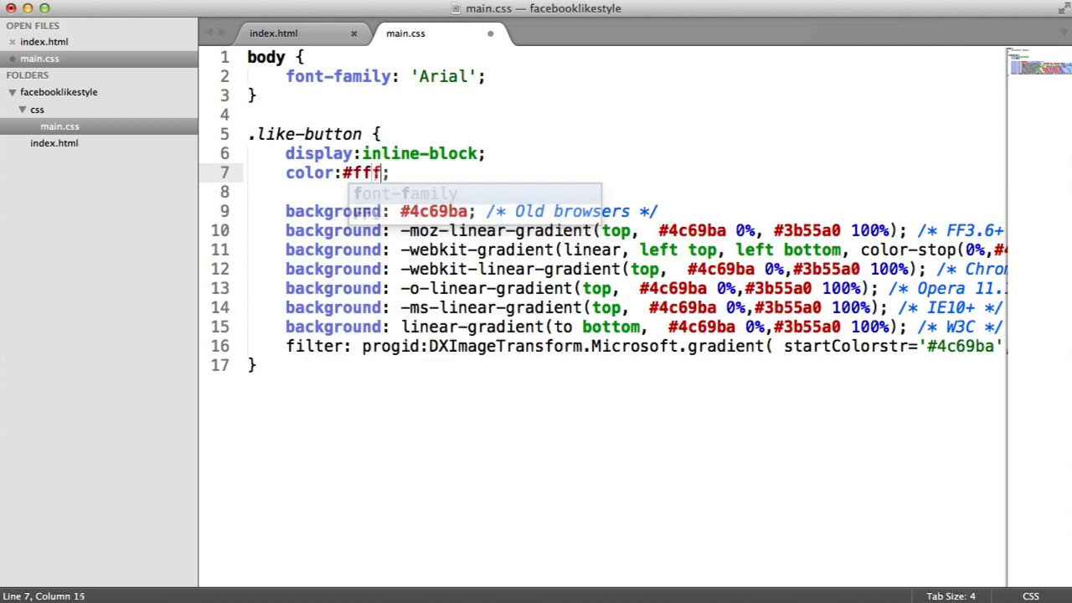
key(Return)
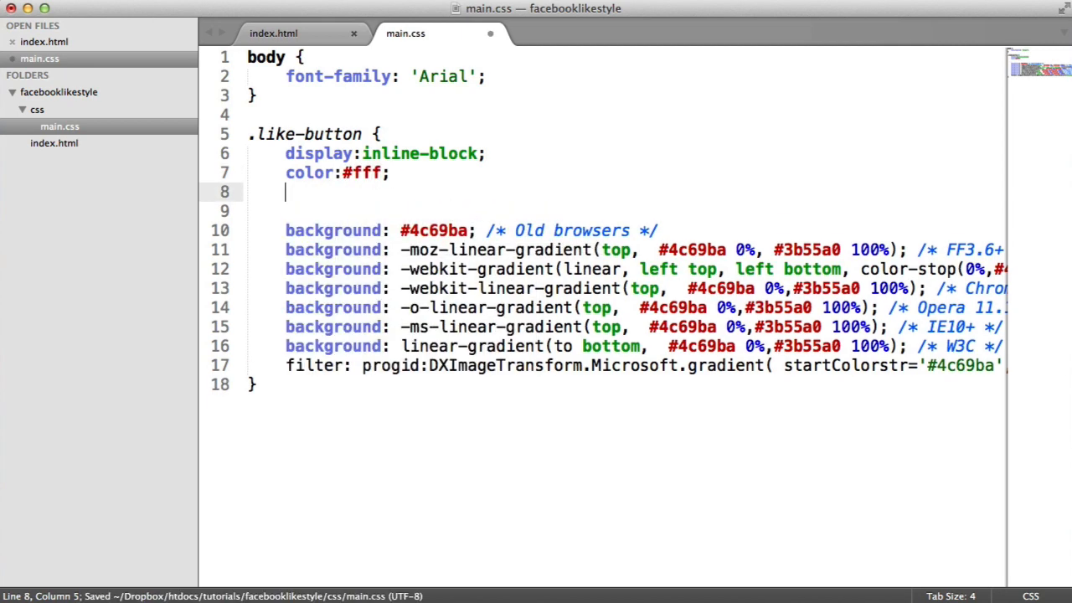
text(padding:;)
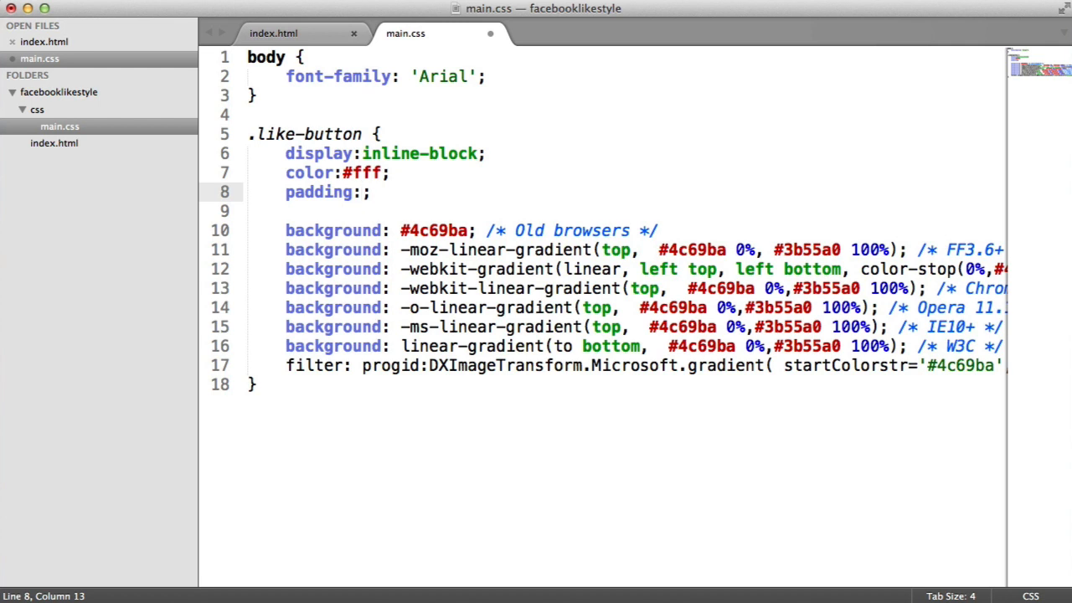
text(0 0 0 0)
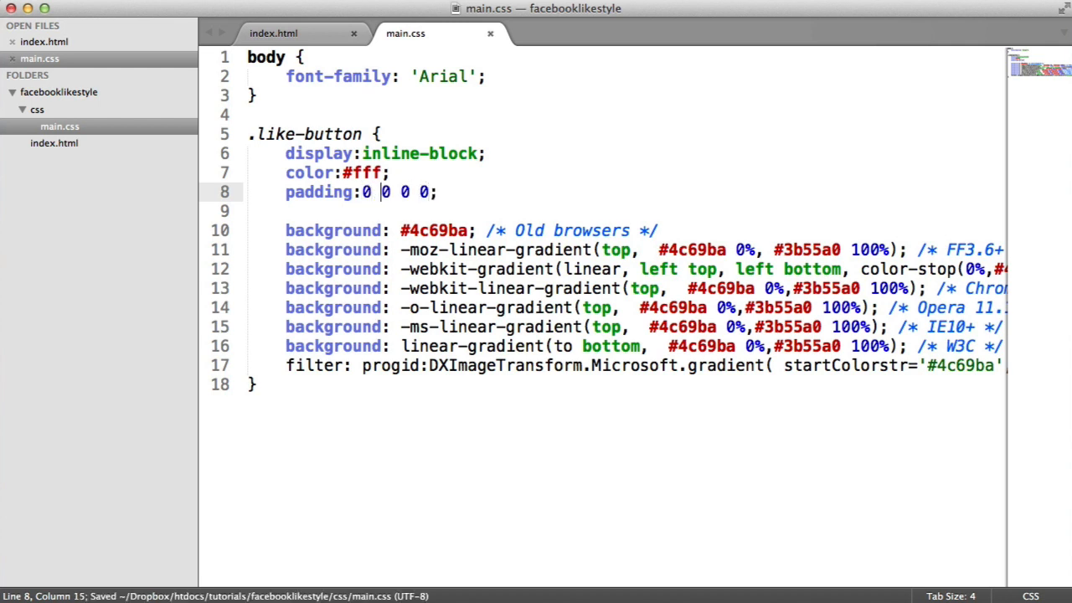
key(Backspace)
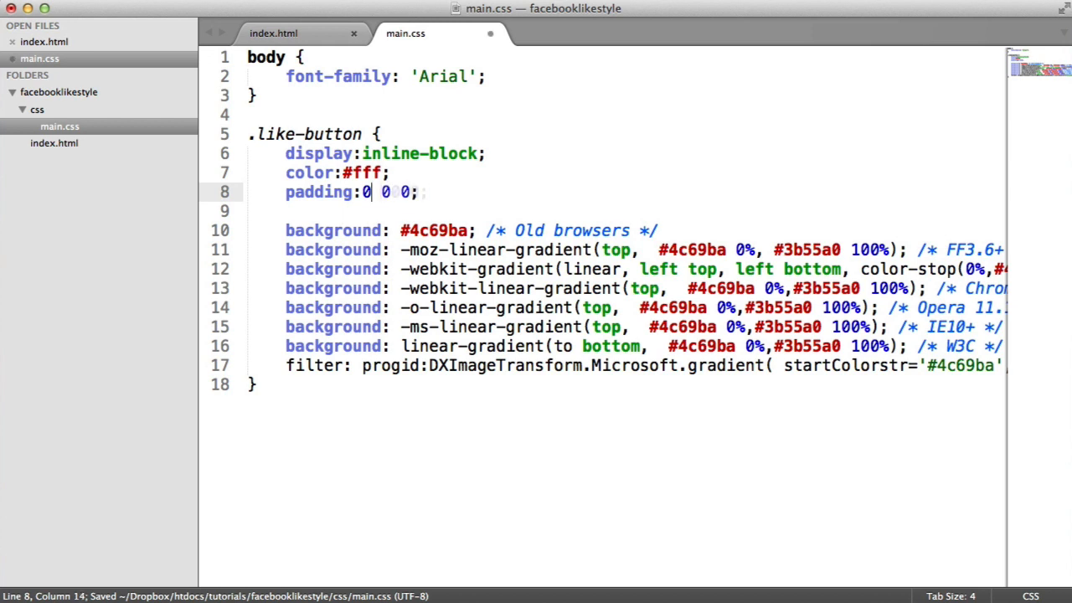
text(5px)
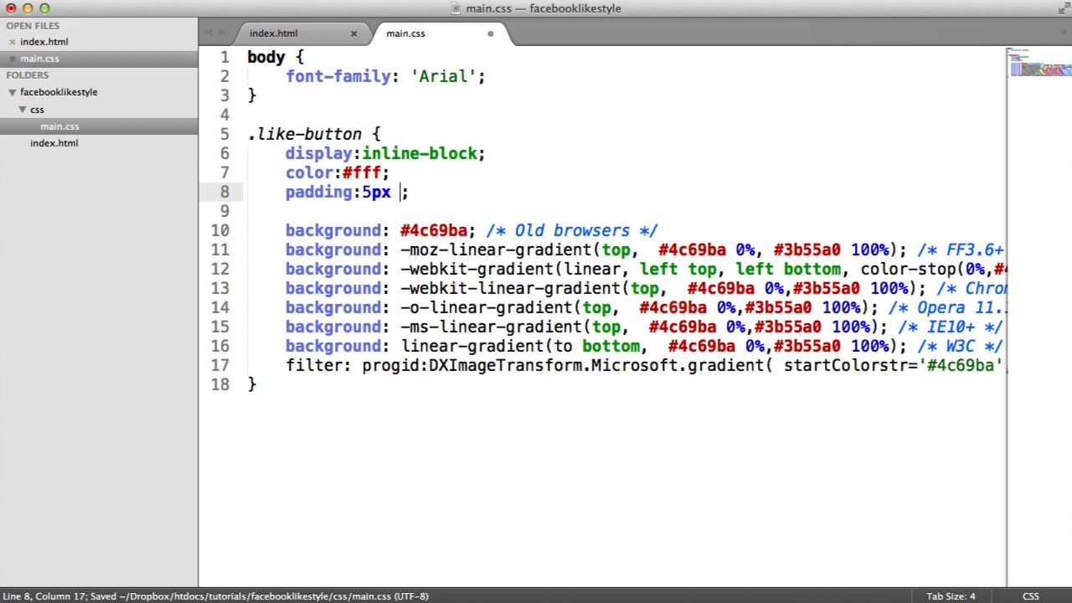
text(8px)
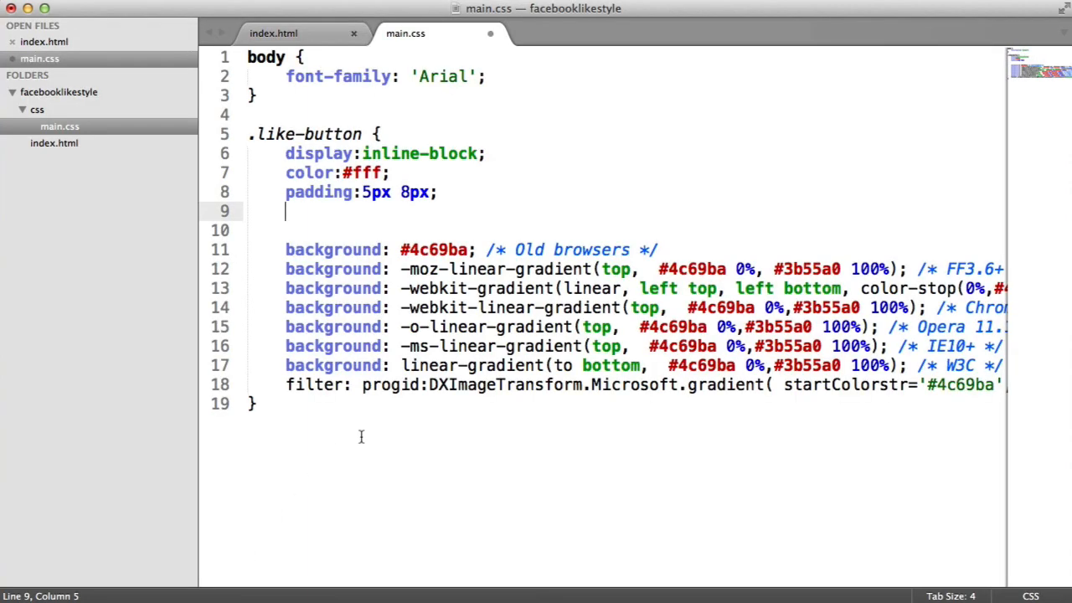
Add text-decoration:none and font-size:0.8em to .like-button
text(text-decoration:)
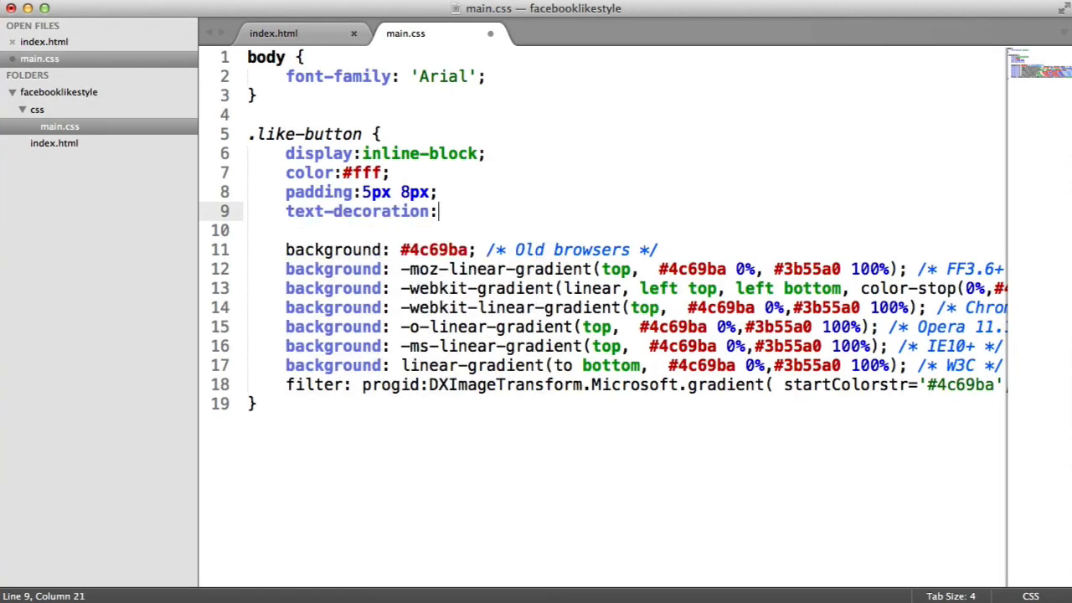
text(none;)
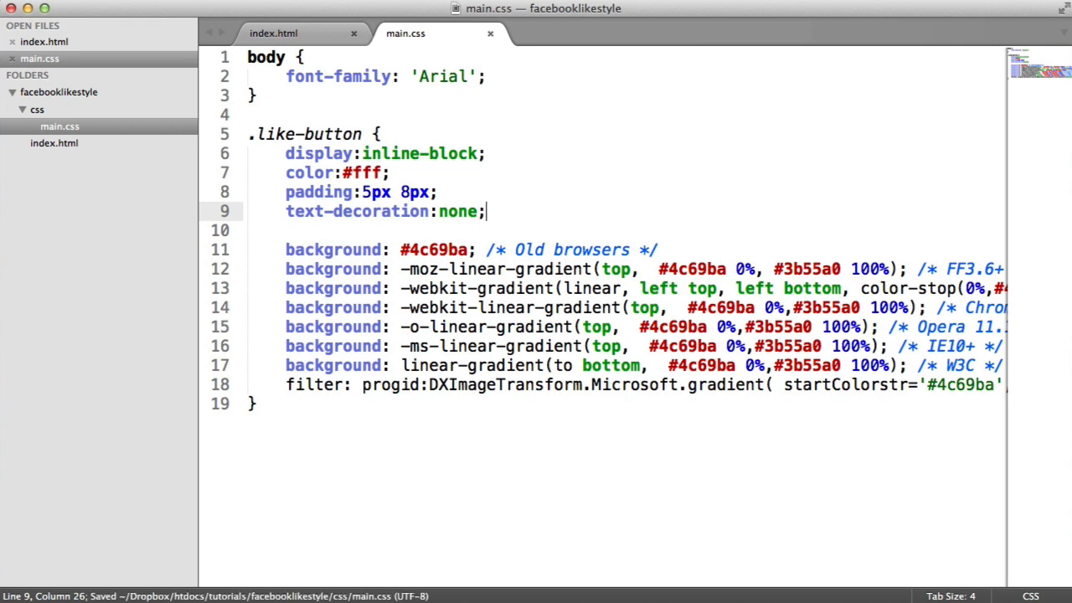
text(font-siz)
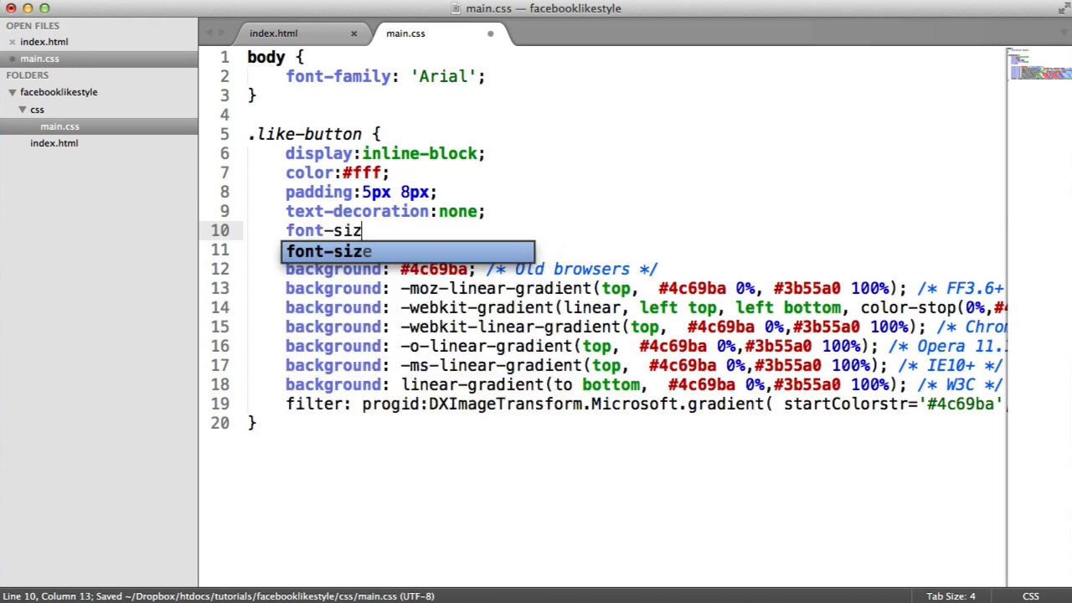
text(e:0.8em;)
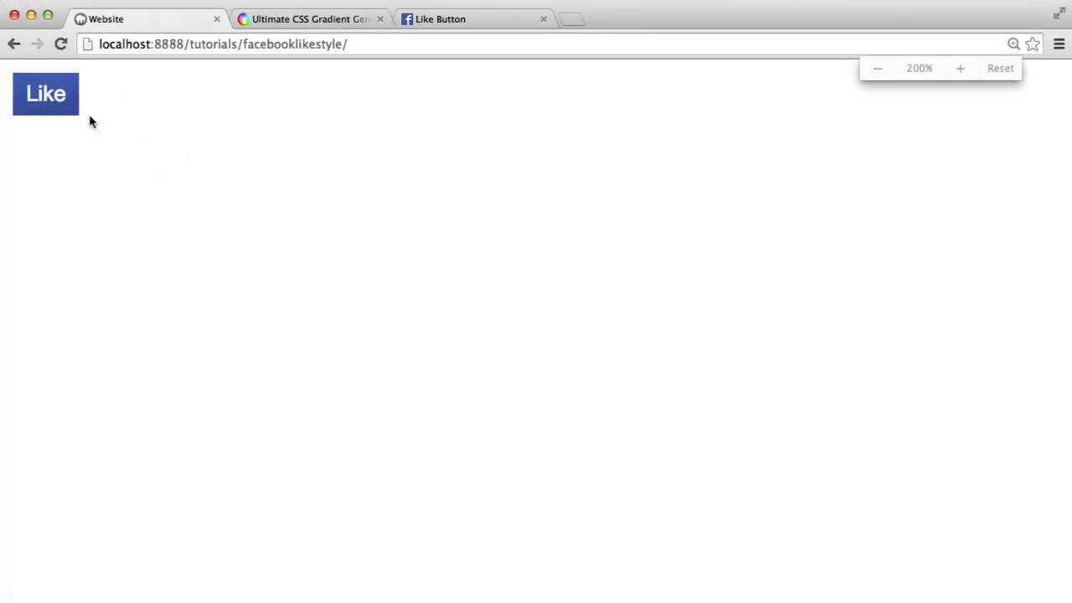
Preview the button in Chrome and add a border-radius to .like-button
click(960, 67)
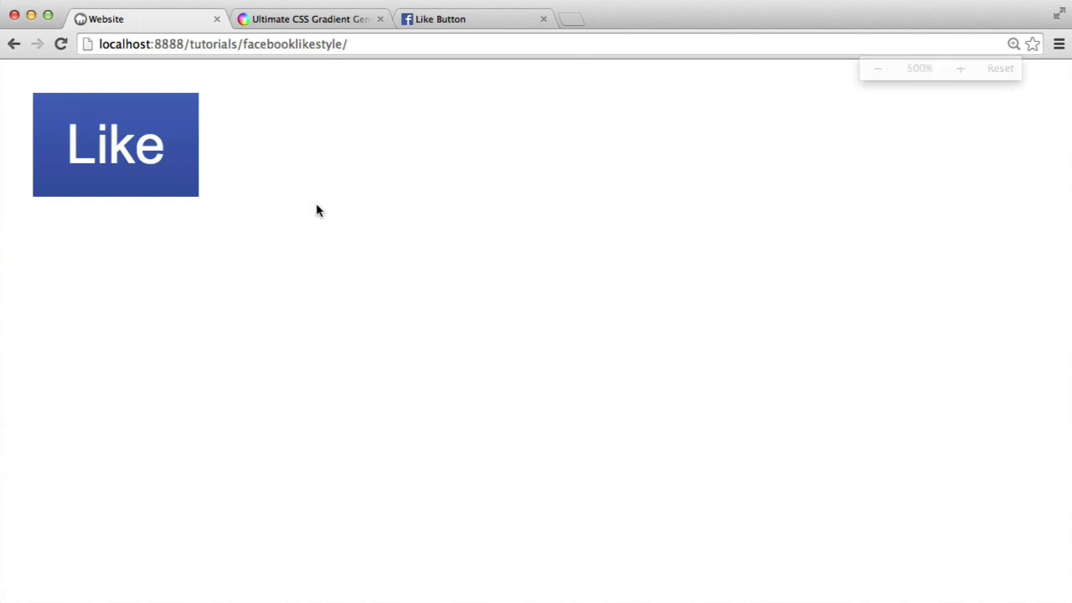
mouse_move(183, 171)
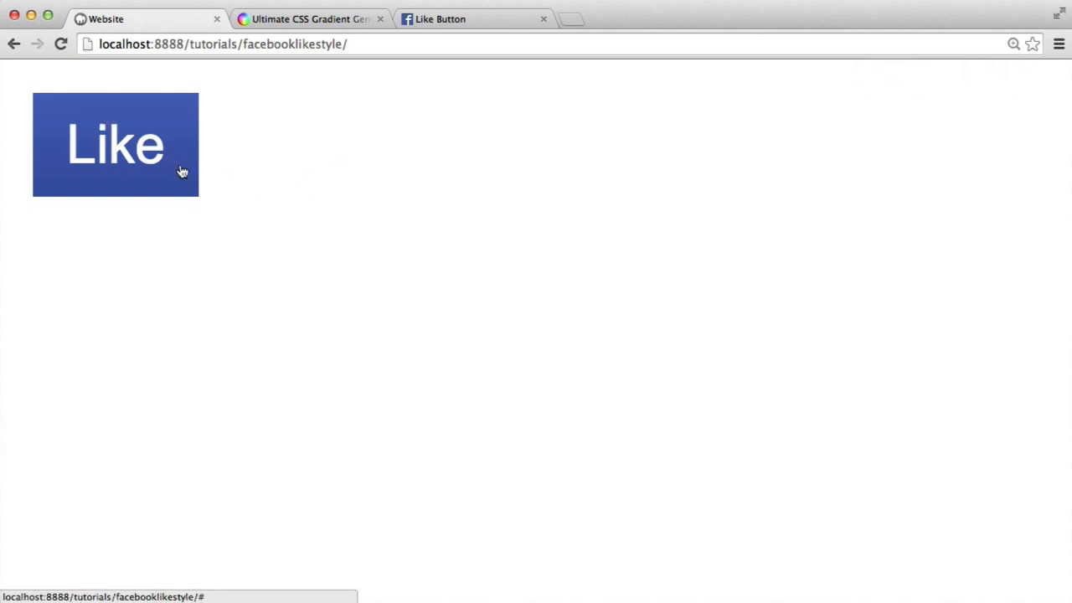
mouse_move(193, 237)
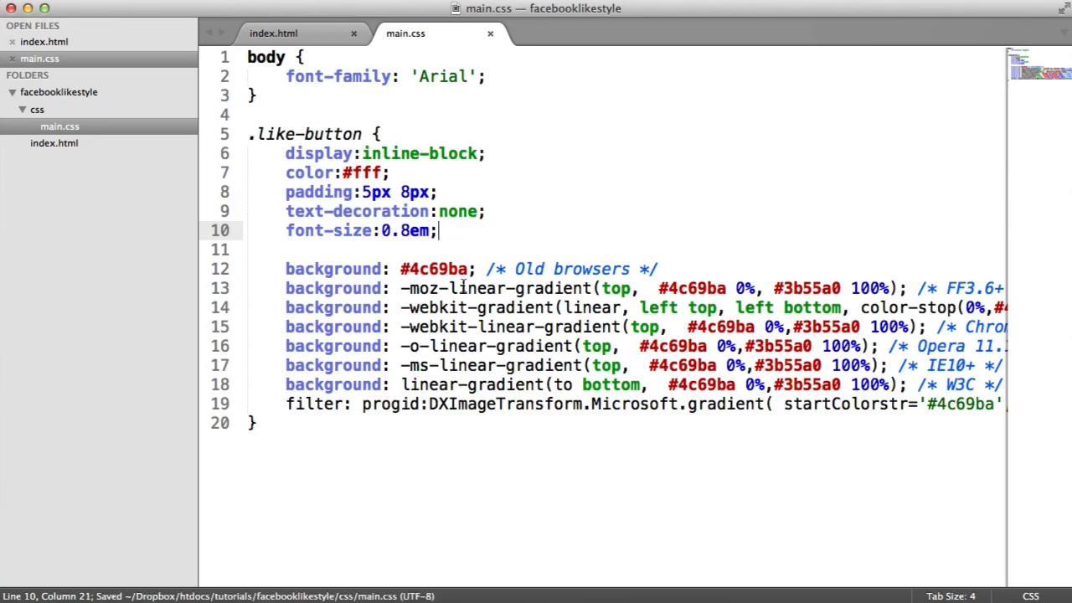
text(border-r)
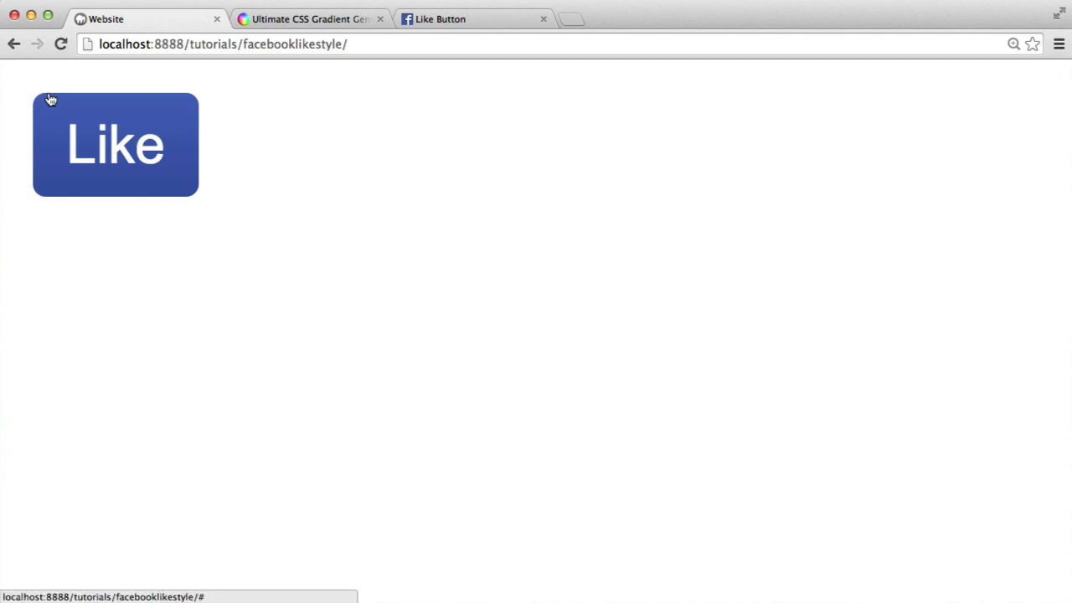
mouse_move(107, 175)
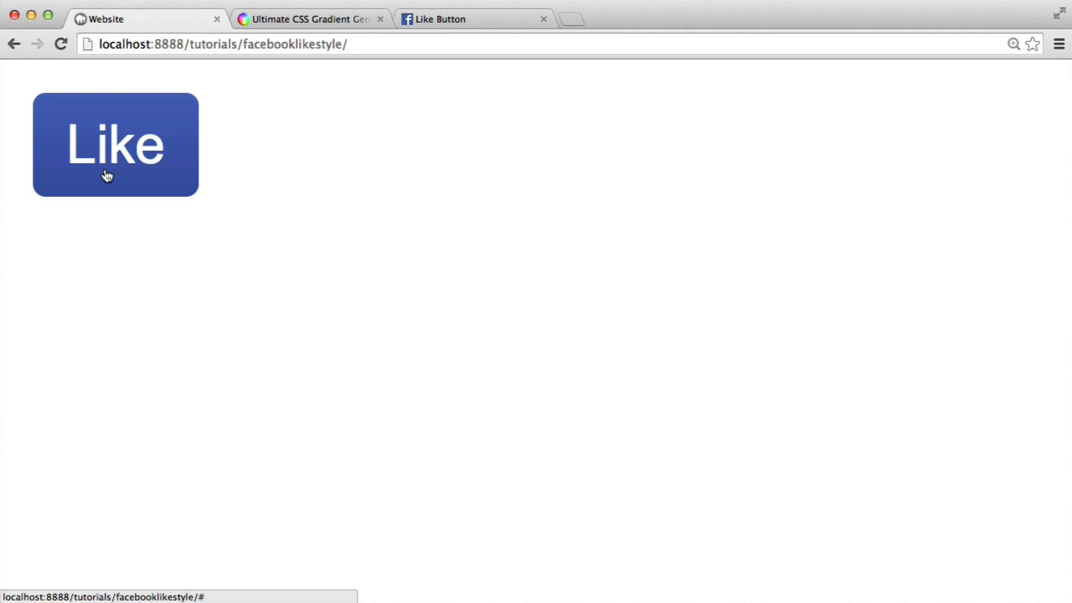
mouse_move(248, 172)
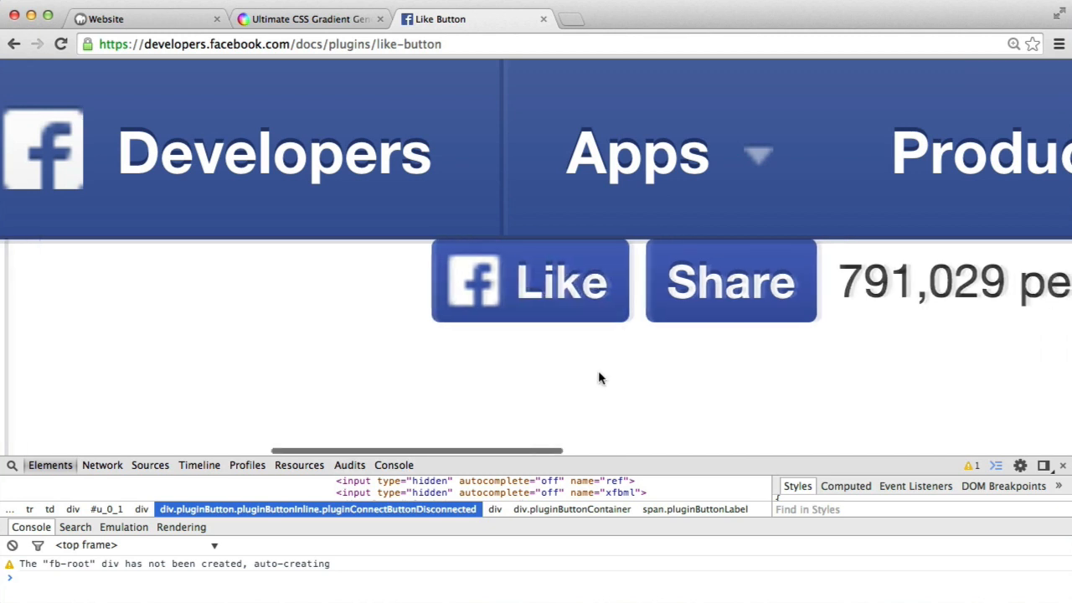
Scroll the Facebook Developers Like Button page to view the original buttons
scroll(left, 3)
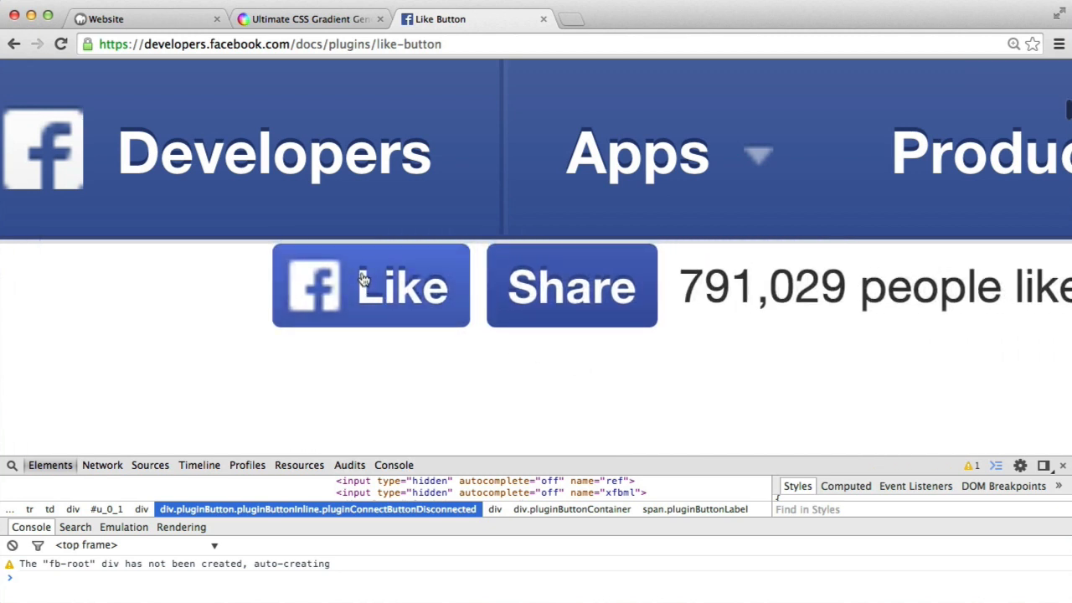
mouse_move(372, 288)
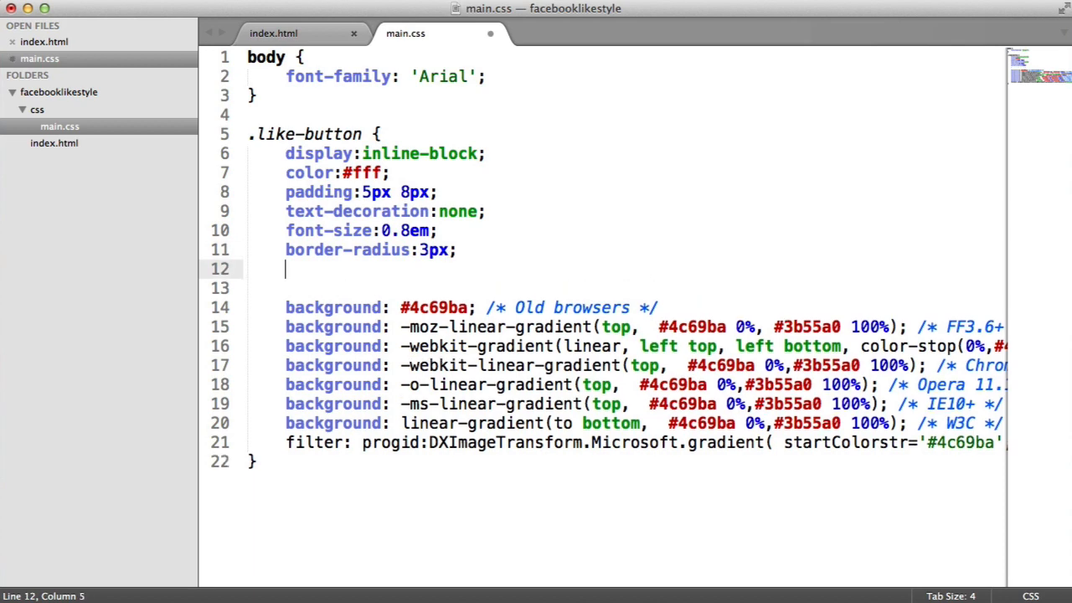
Add text-shadow:0 -1px 0 rgba(0,0,0,.2); to .like-button and save main.css
text(text-sha)
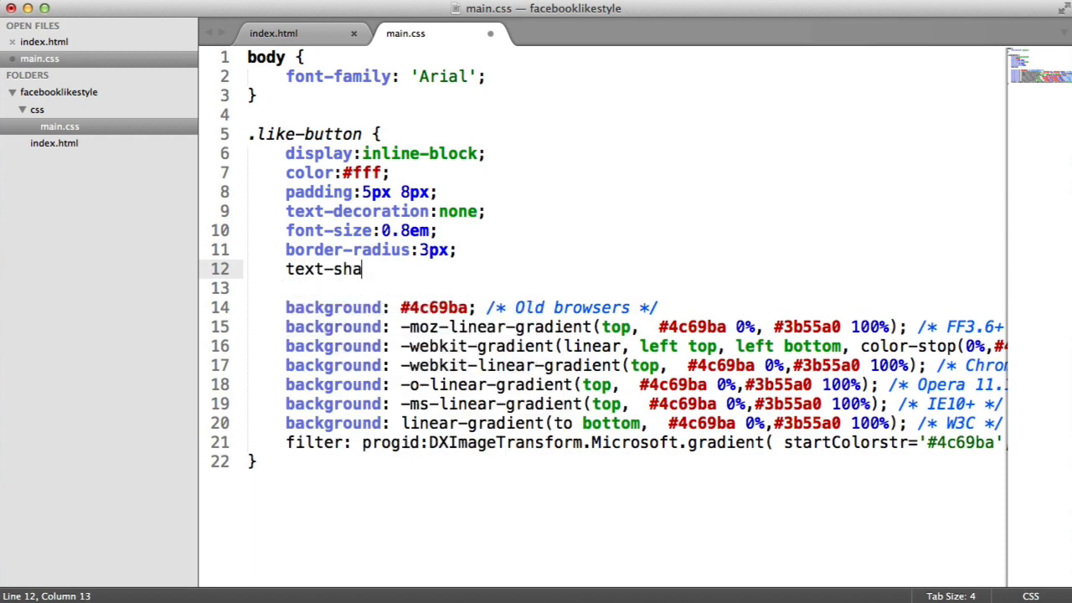
text(dow:;)
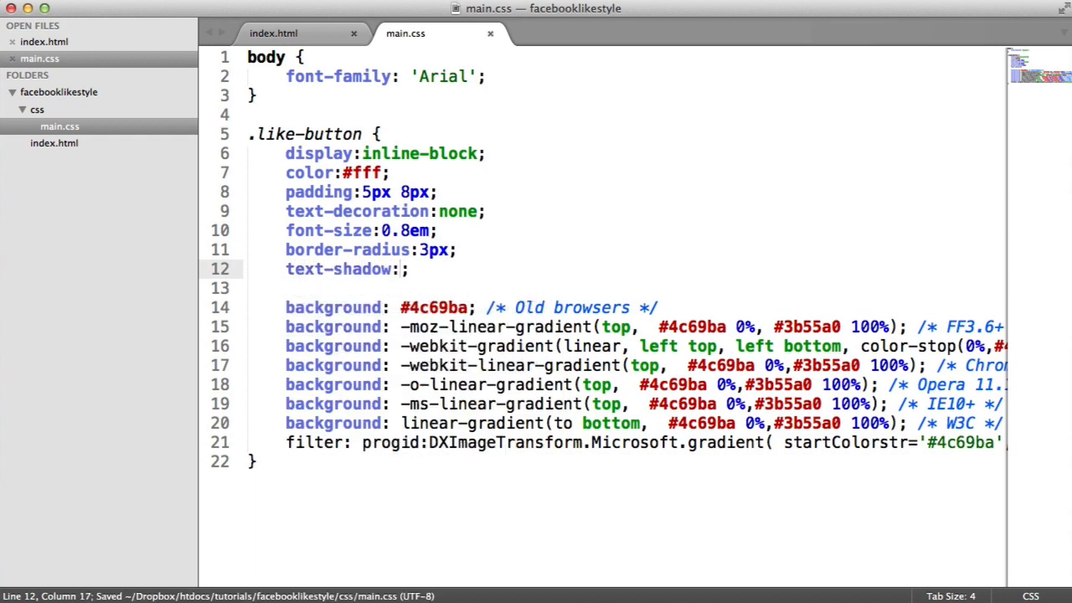
text(0)
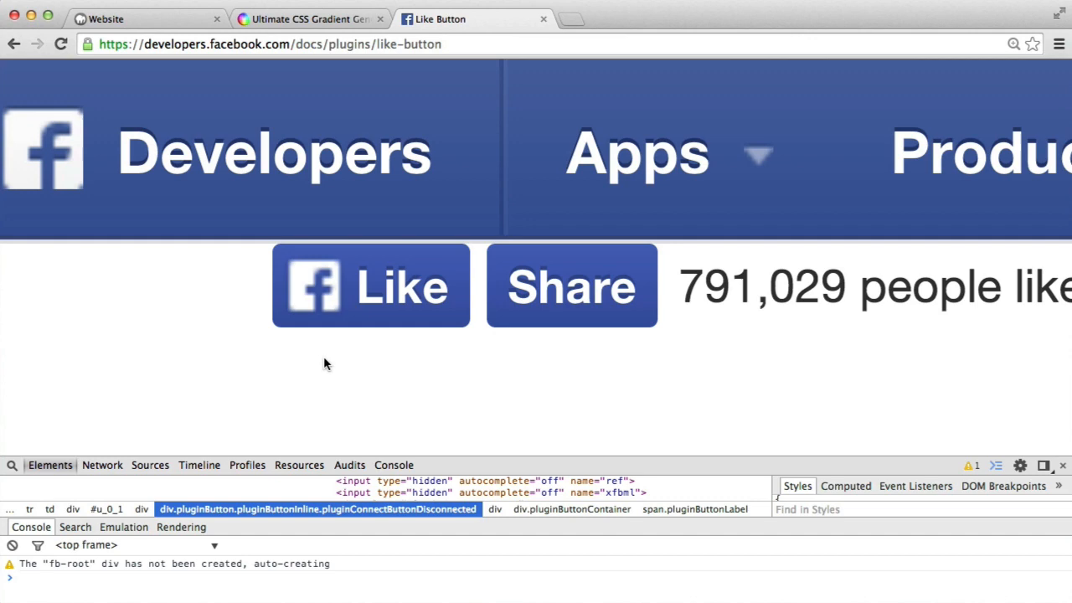
mouse_move(369, 294)
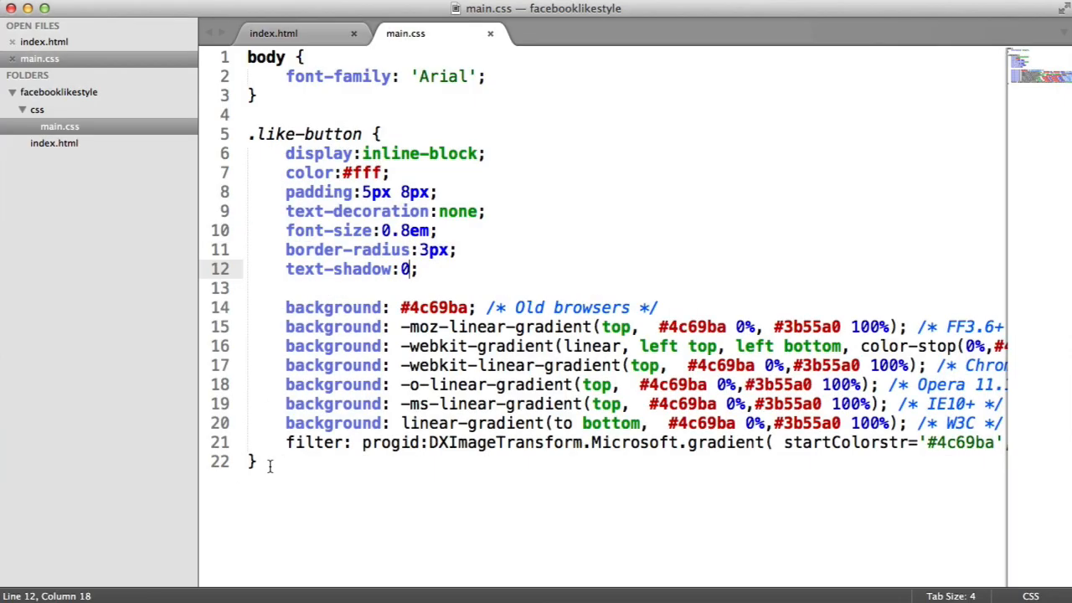
text(-1px)
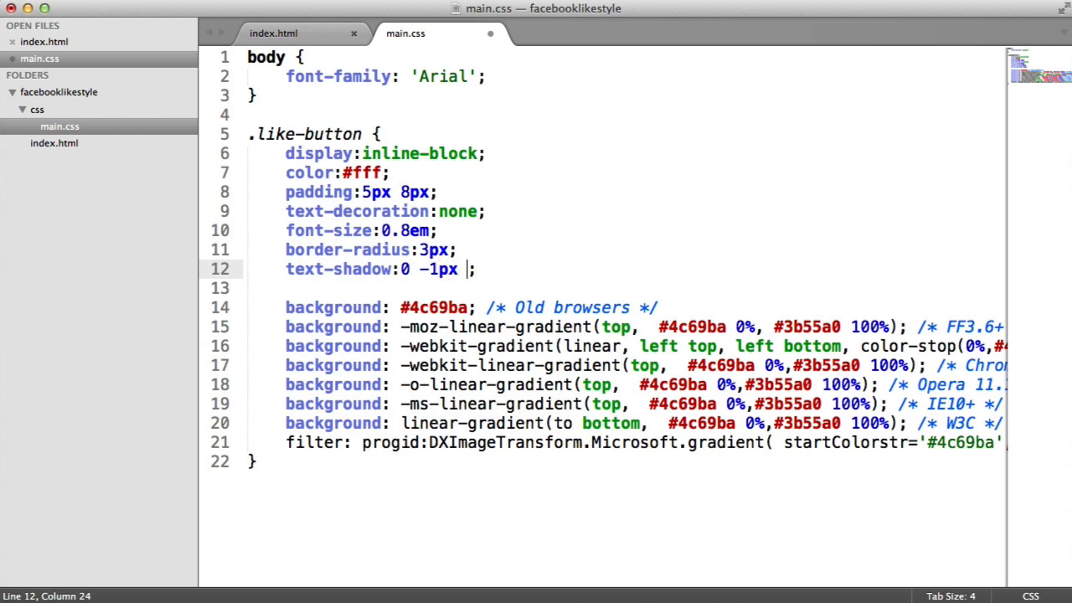
text(0)
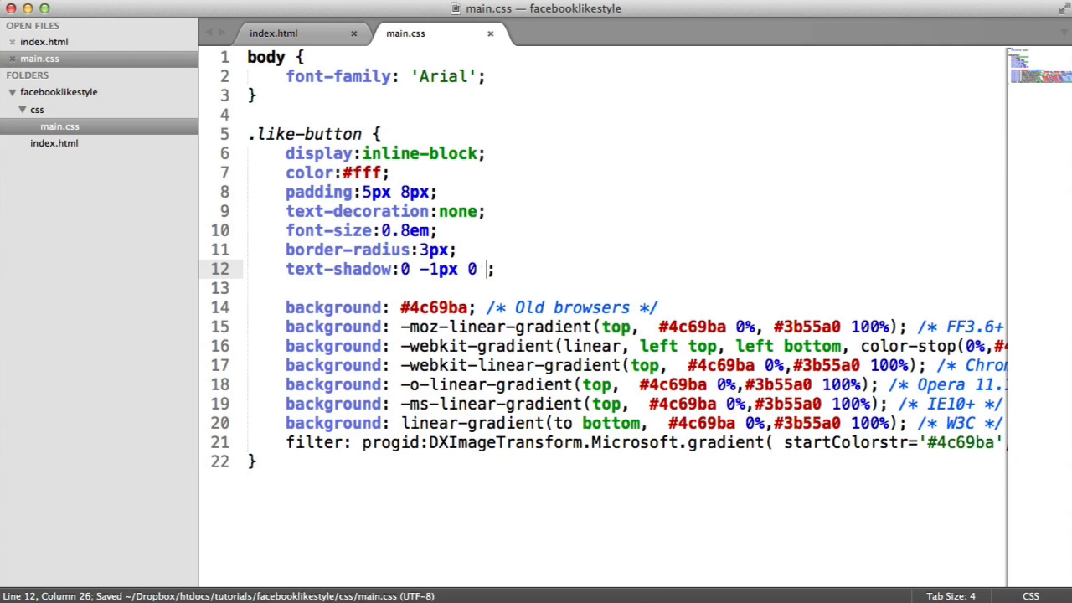
text(rg)
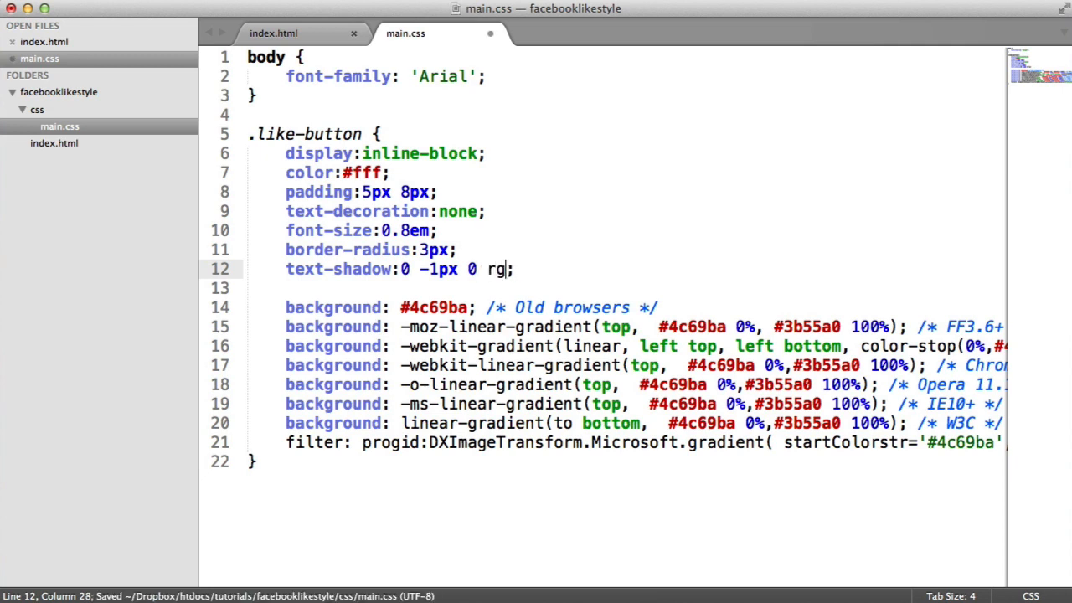
text(ba();)
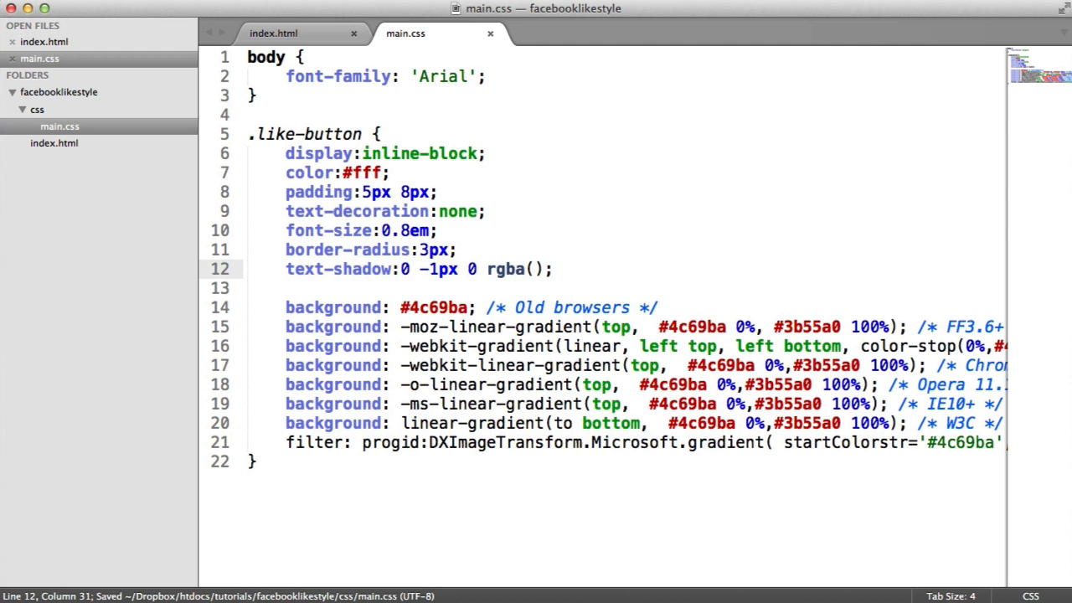
text(0,0,0,)
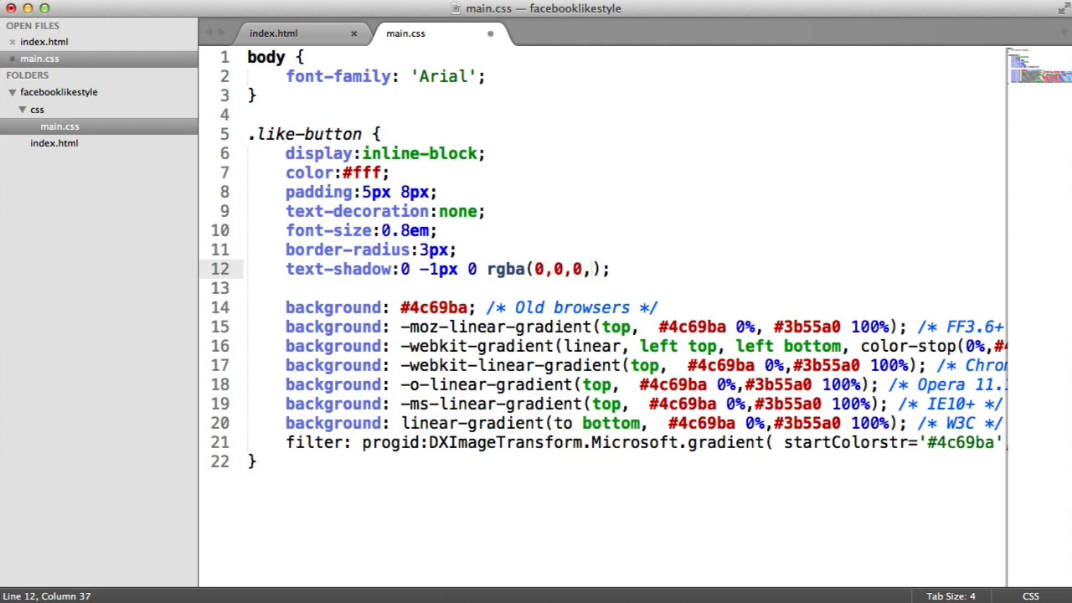
text(.2)
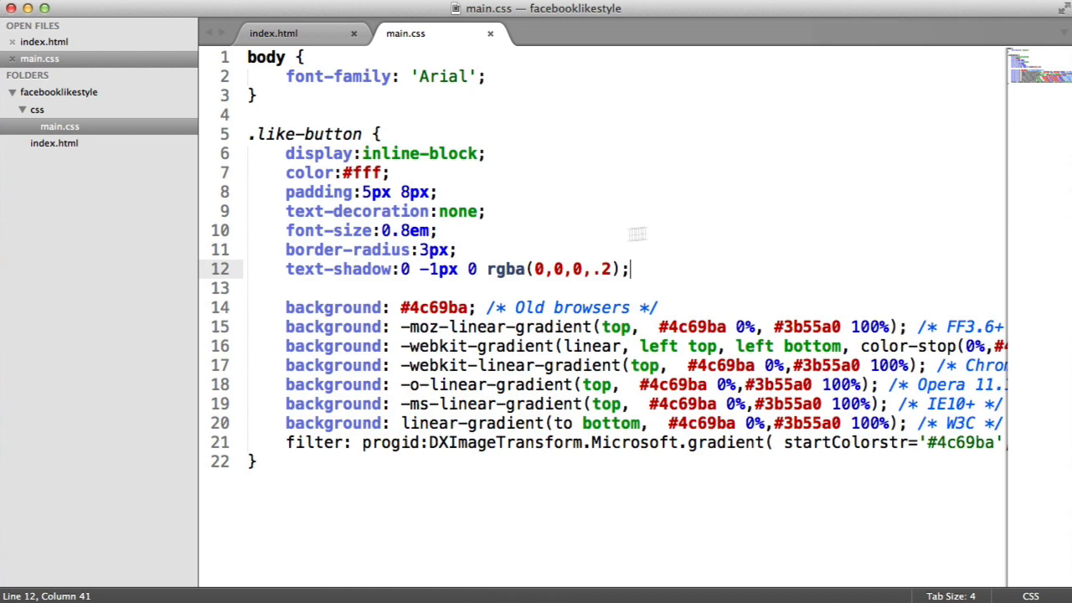
key(backspace)
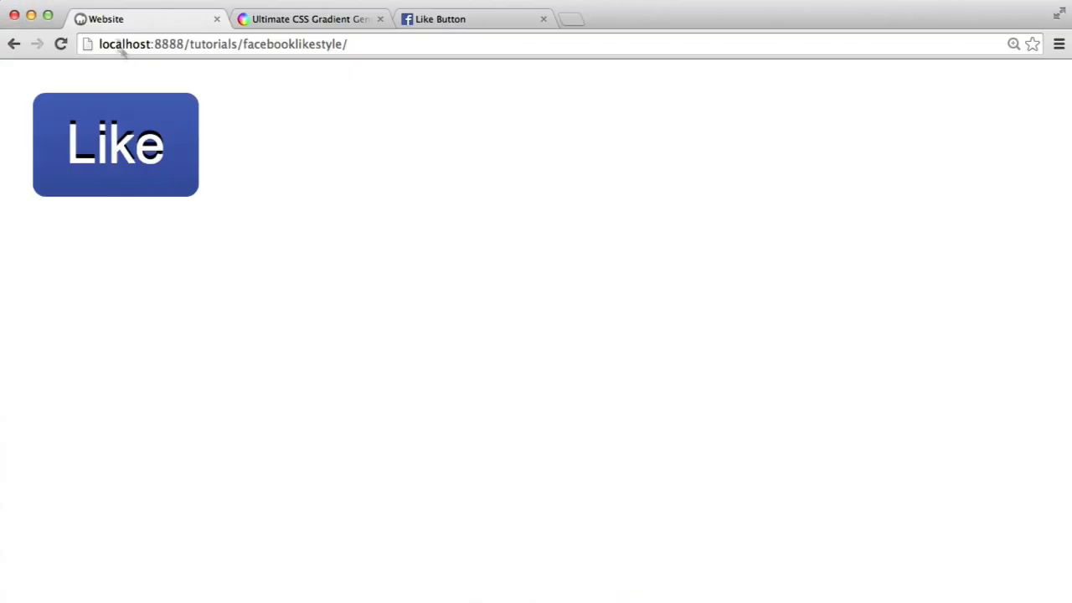
mouse_move(266, 171)
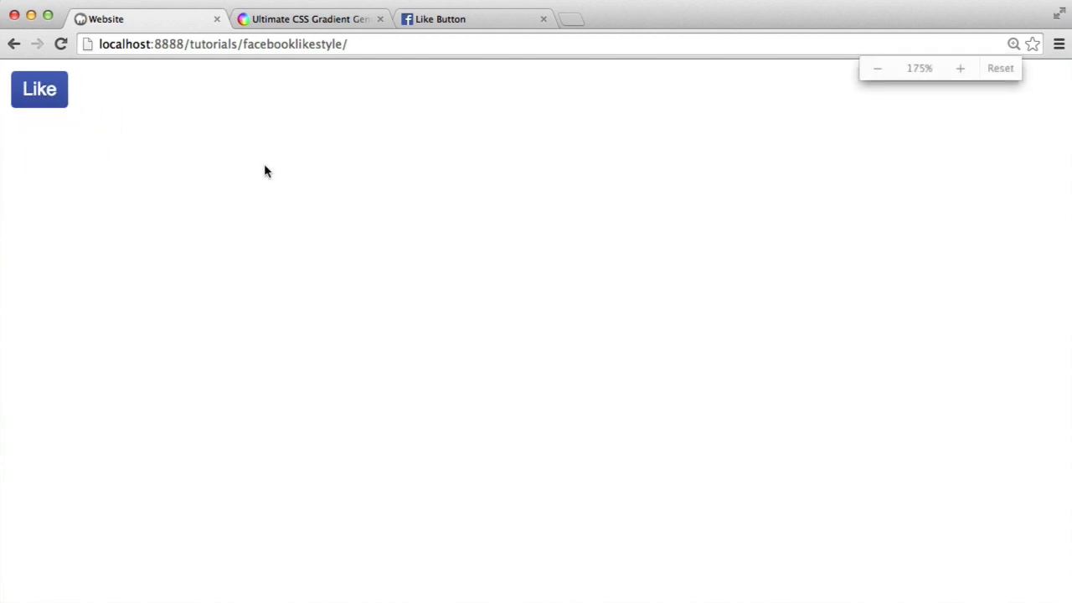
Reload the localhost page in Chrome to check the shadowed Like button
click(959, 67)
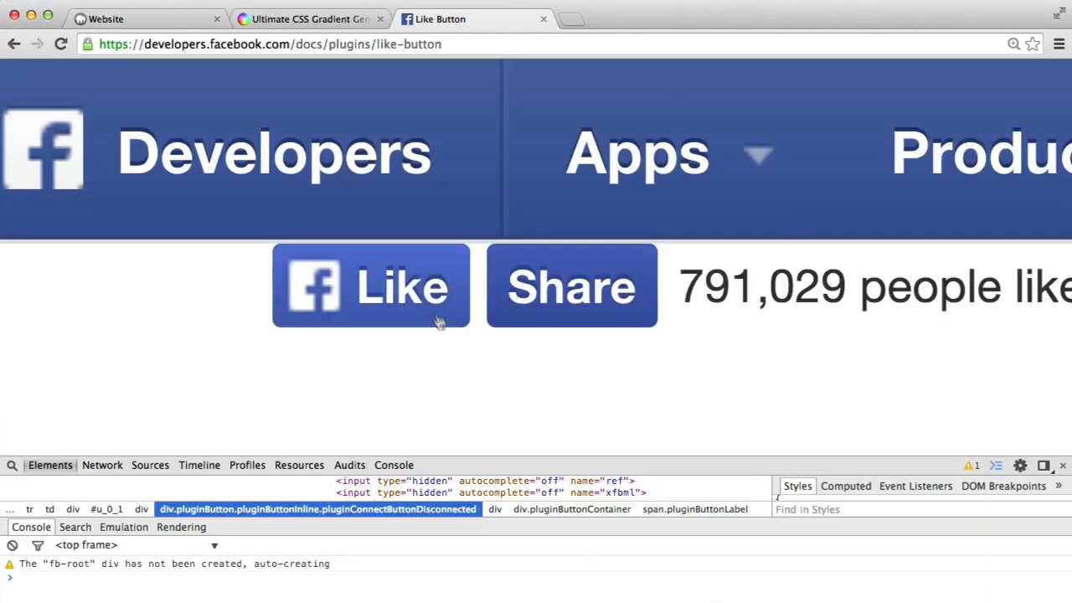
mouse_move(405, 302)
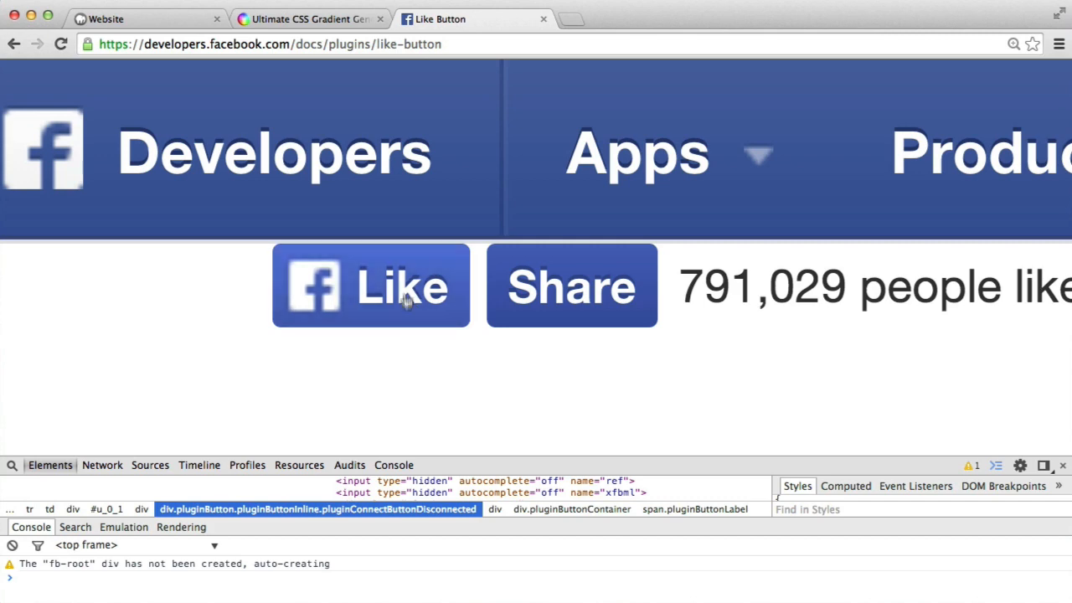
mouse_move(566, 444)
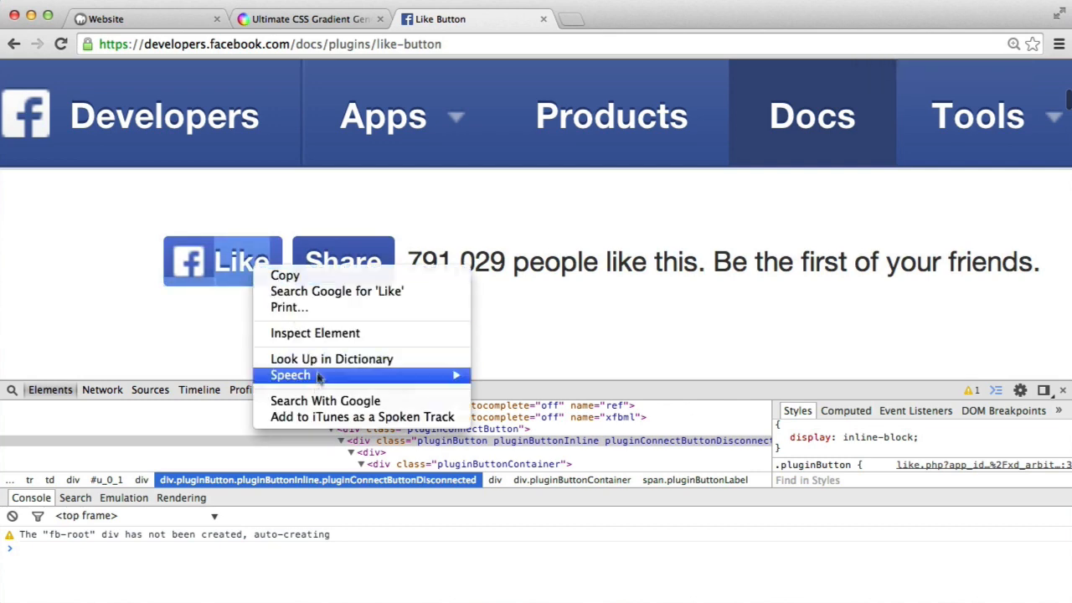
Inspect the Like button with :hover forced and pick its lighter #5b7bd5 hover colour
click(315, 331)
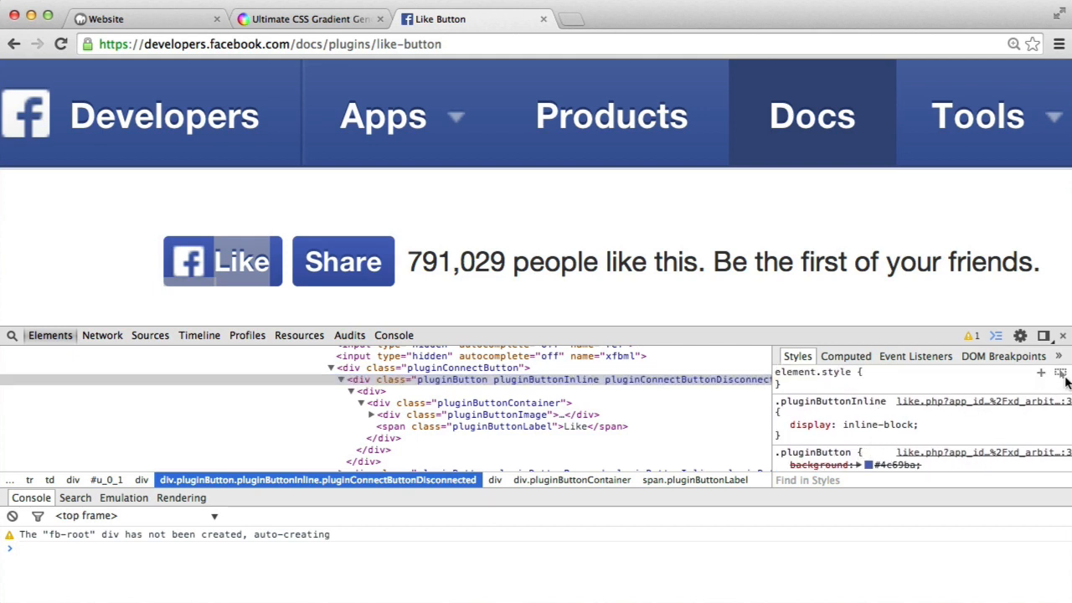
click(1061, 372)
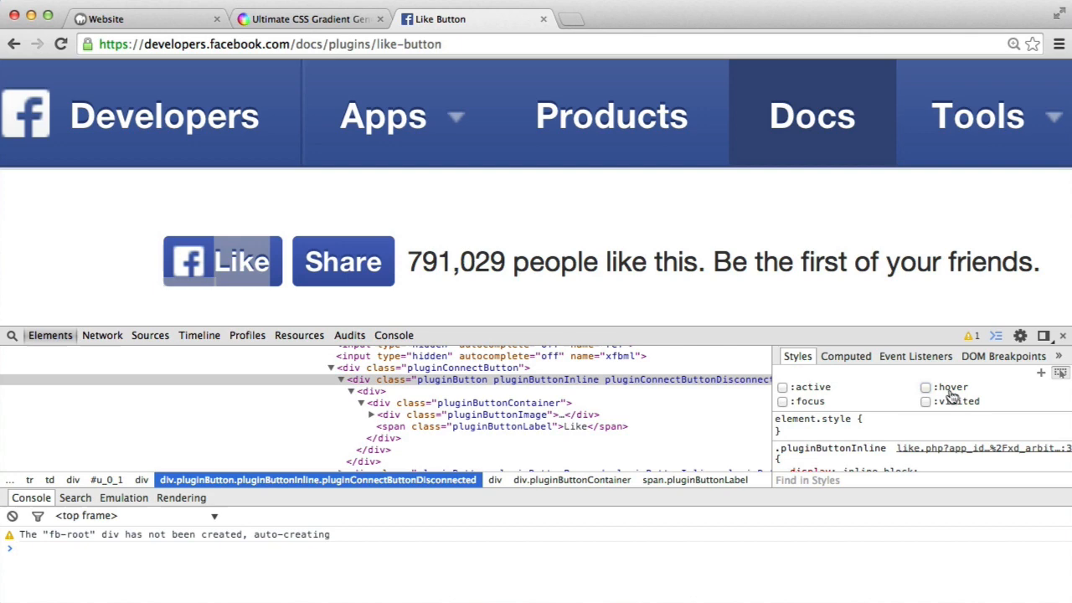
click(927, 385)
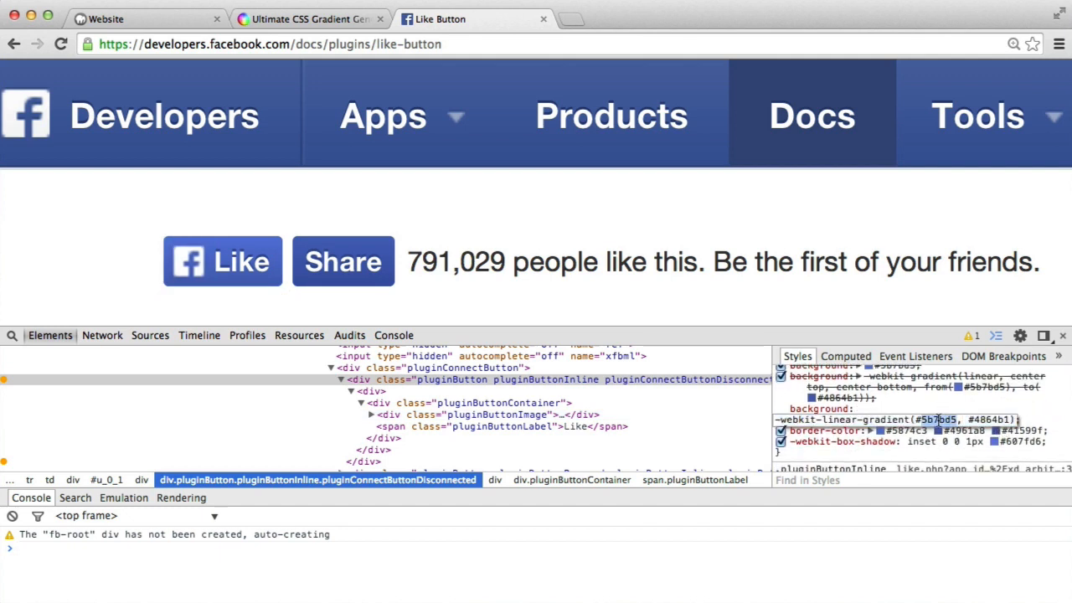
click(309, 19)
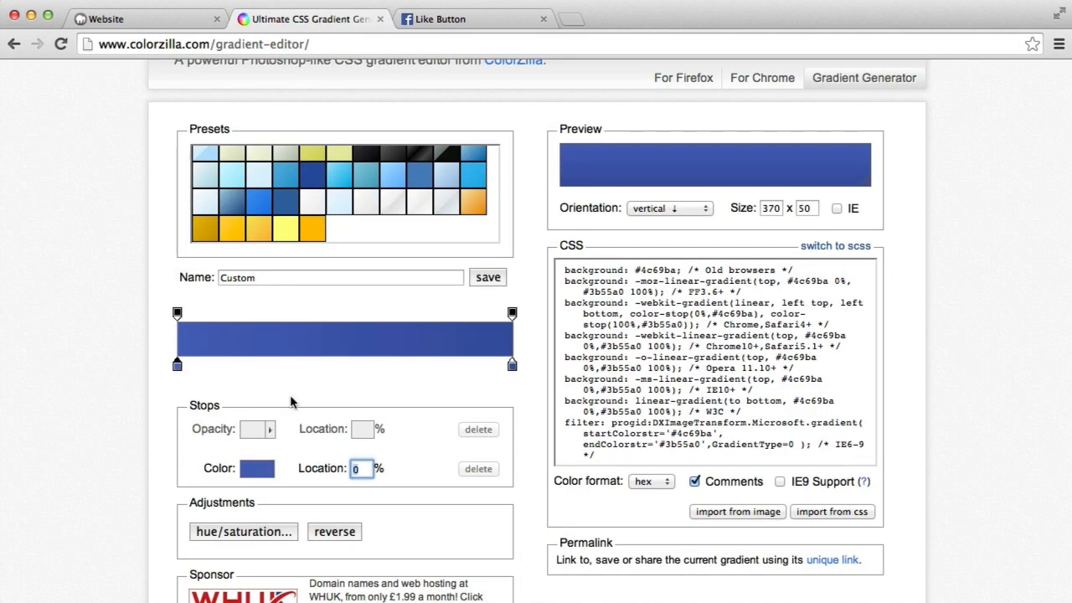
Set the gradient stops to #5B7BD5 (top) and #4864B1 (bottom) and copy the generated CSS
click(258, 469)
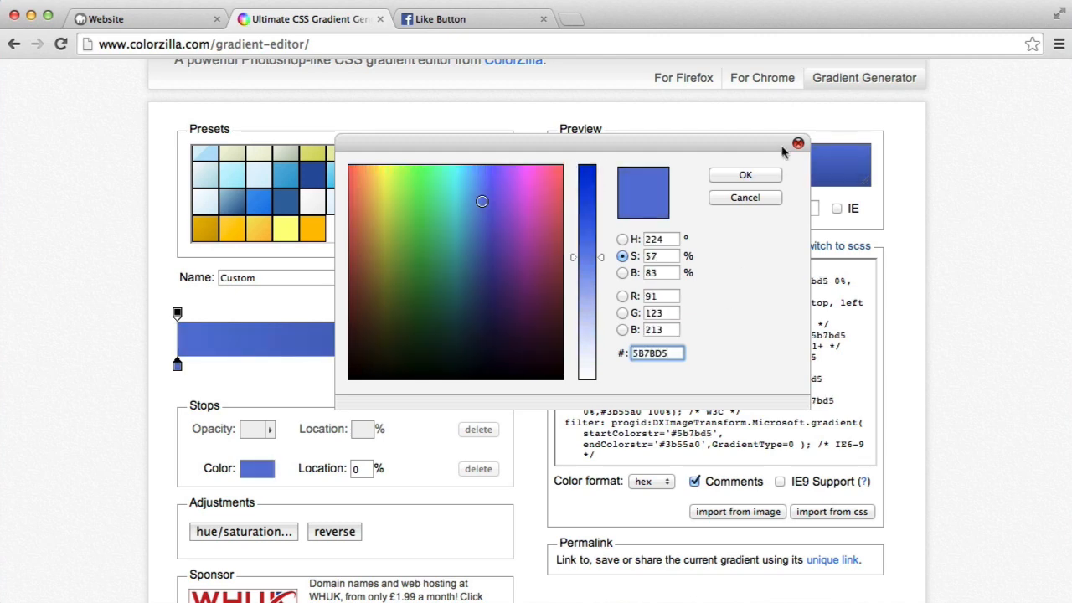
click(438, 19)
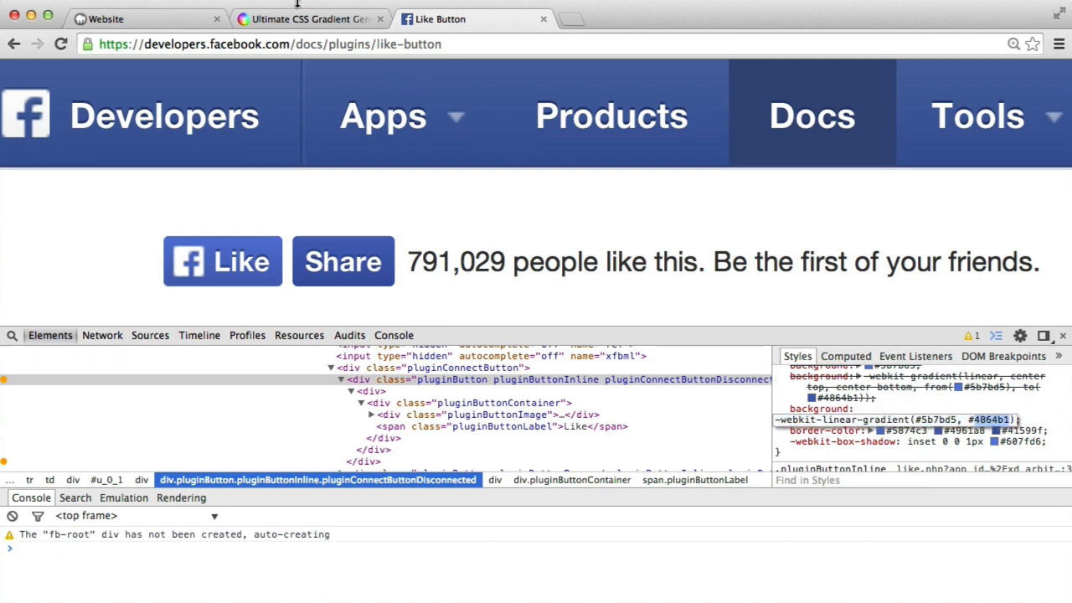
click(305, 18)
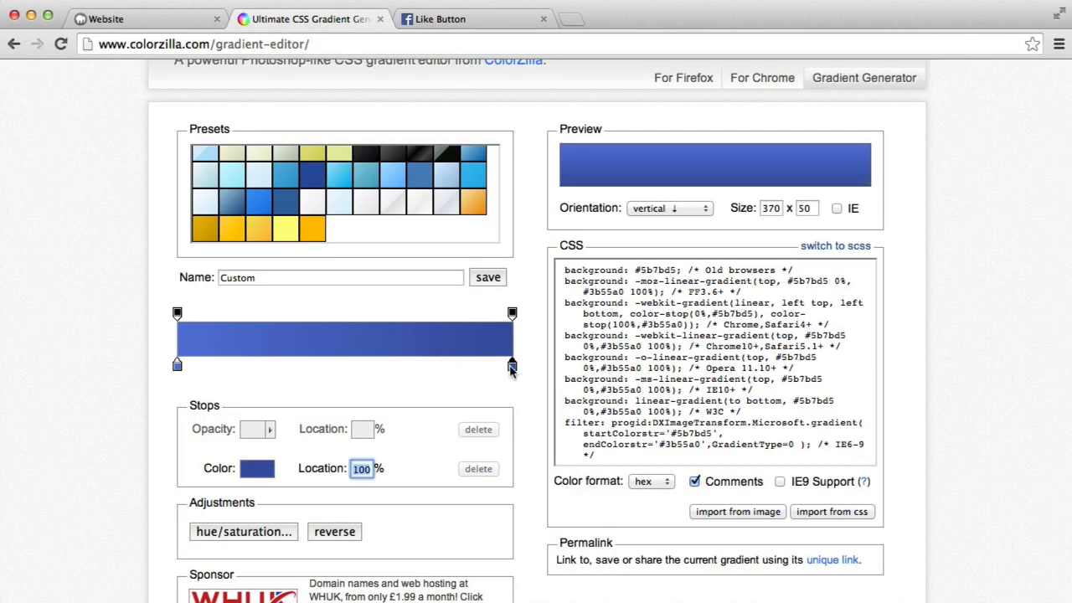
click(258, 469)
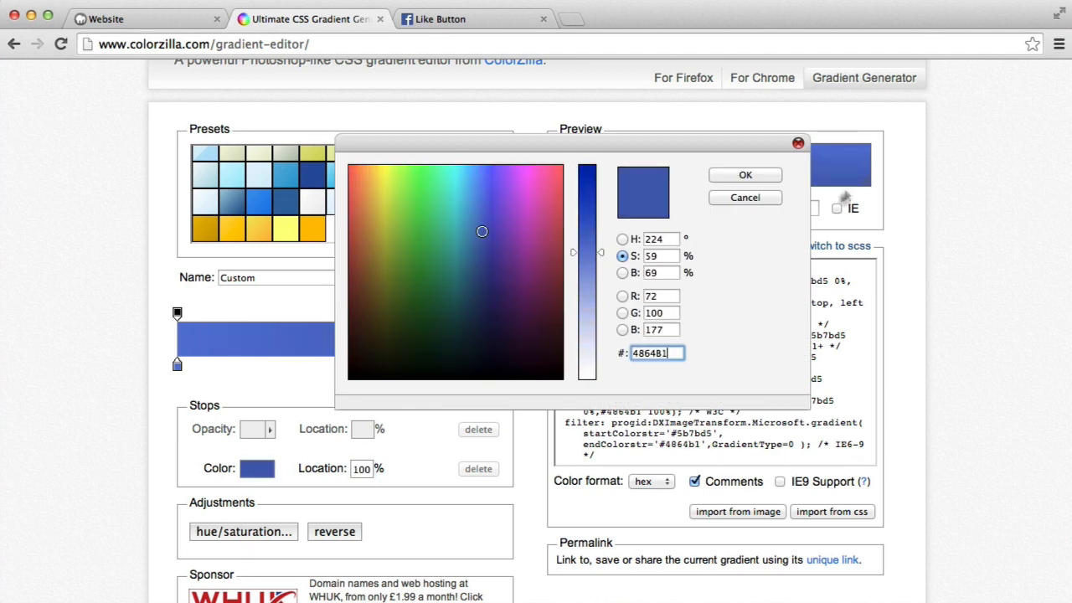
click(743, 174)
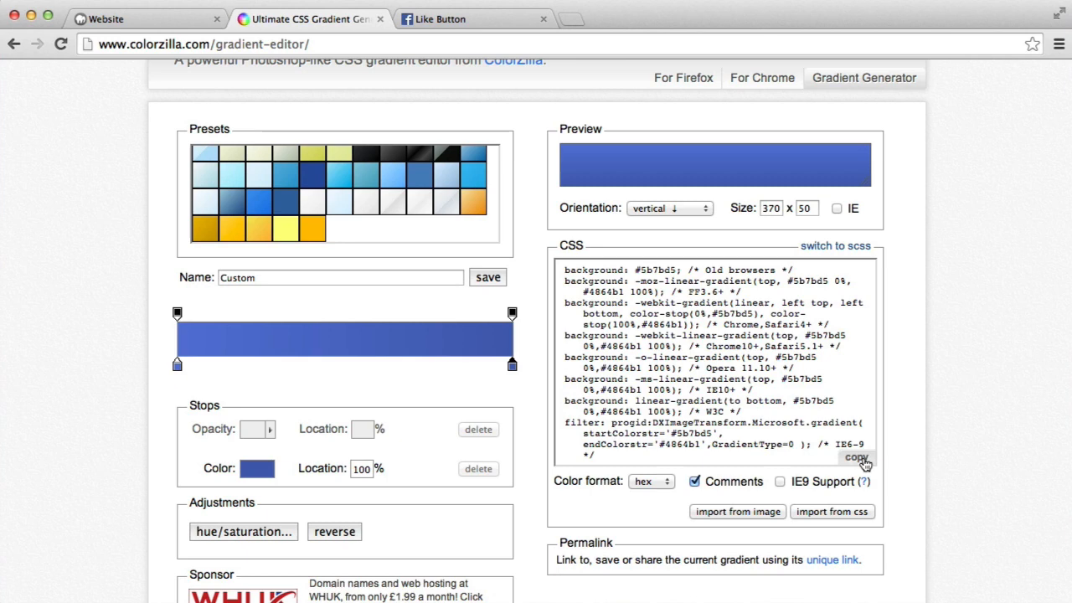
click(439, 19)
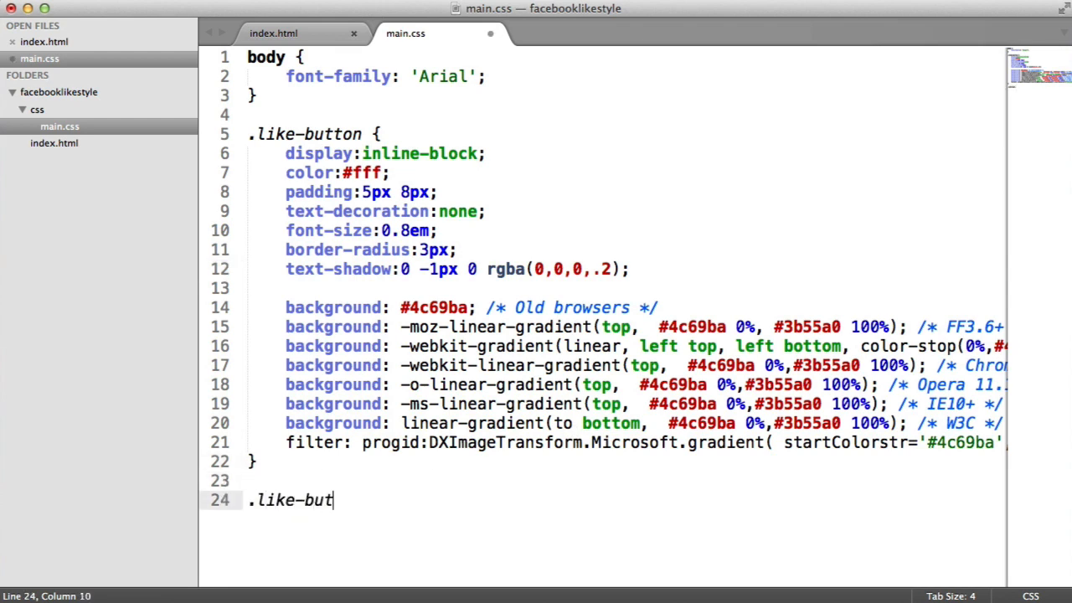
Add a .like-button:hover rule holding the pasted #5b7bd5-to-#4864b1 gradient backgrounds
text(ton:hover {)
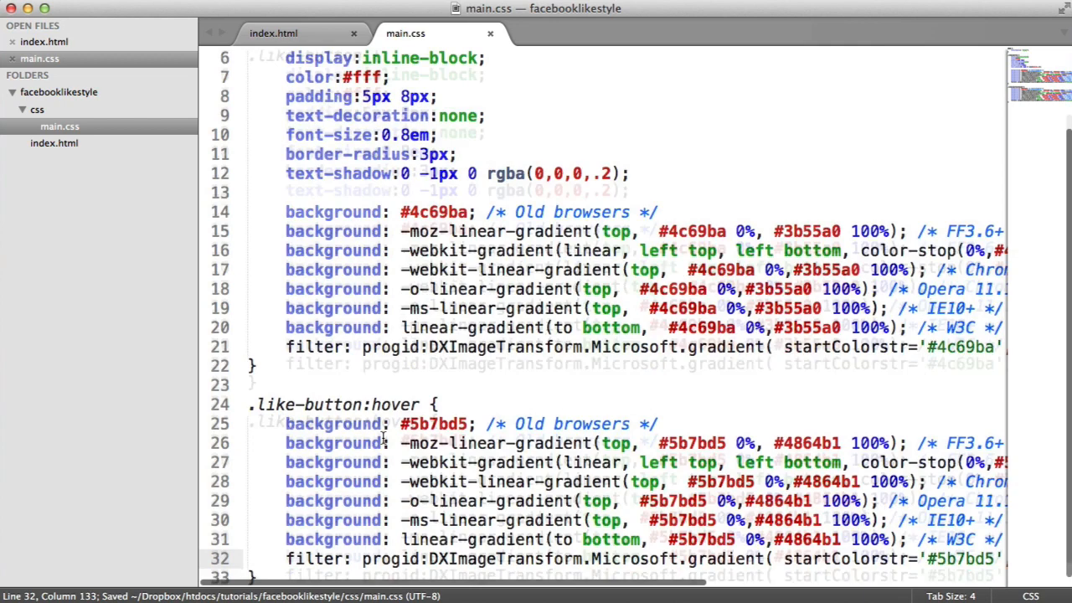
scroll(up, 3)
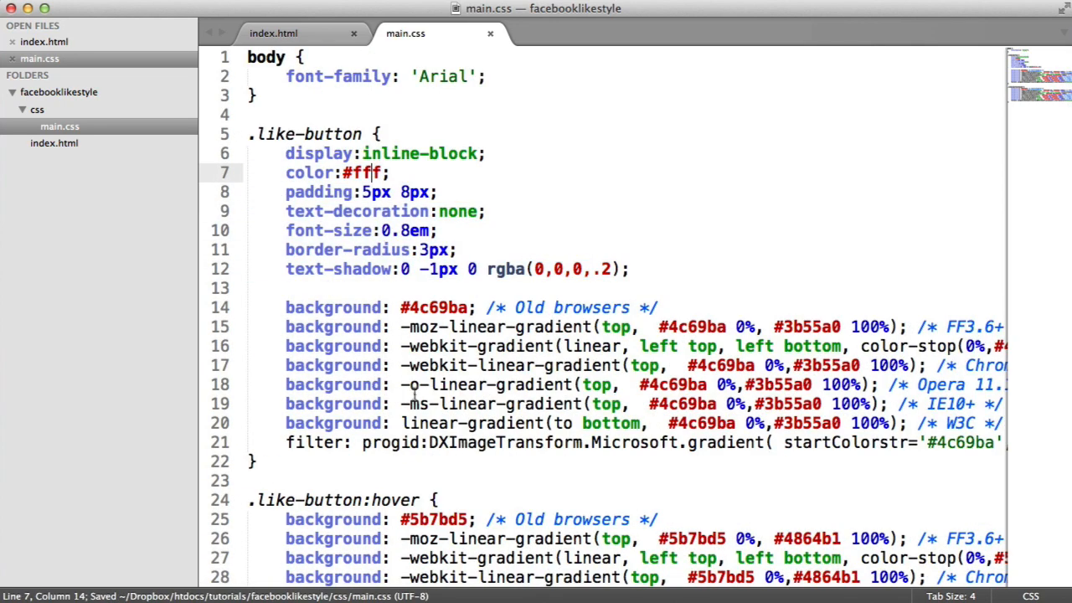
scroll(down, 3)
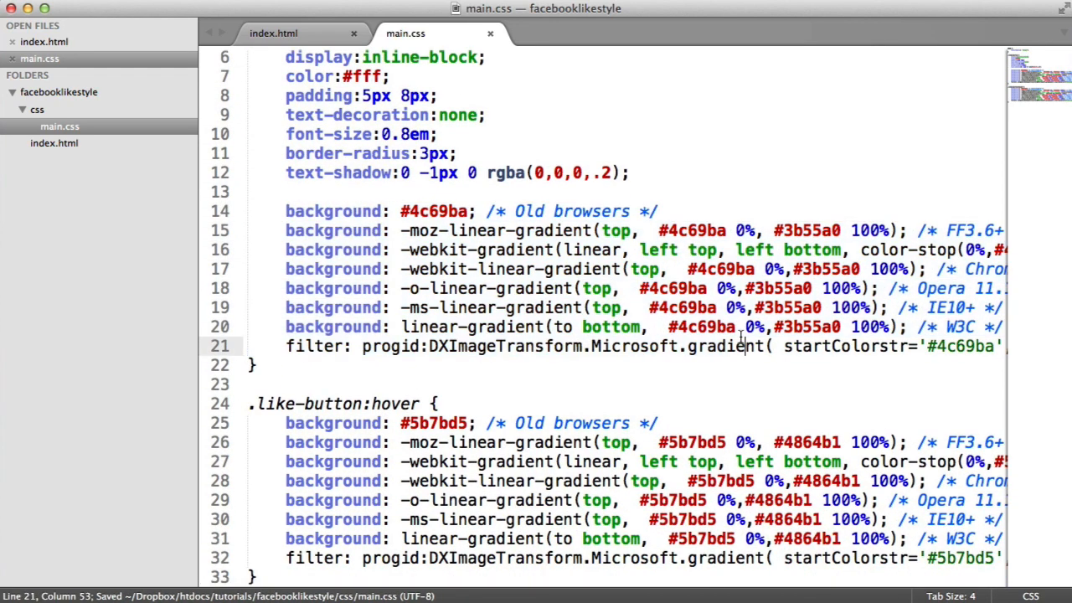